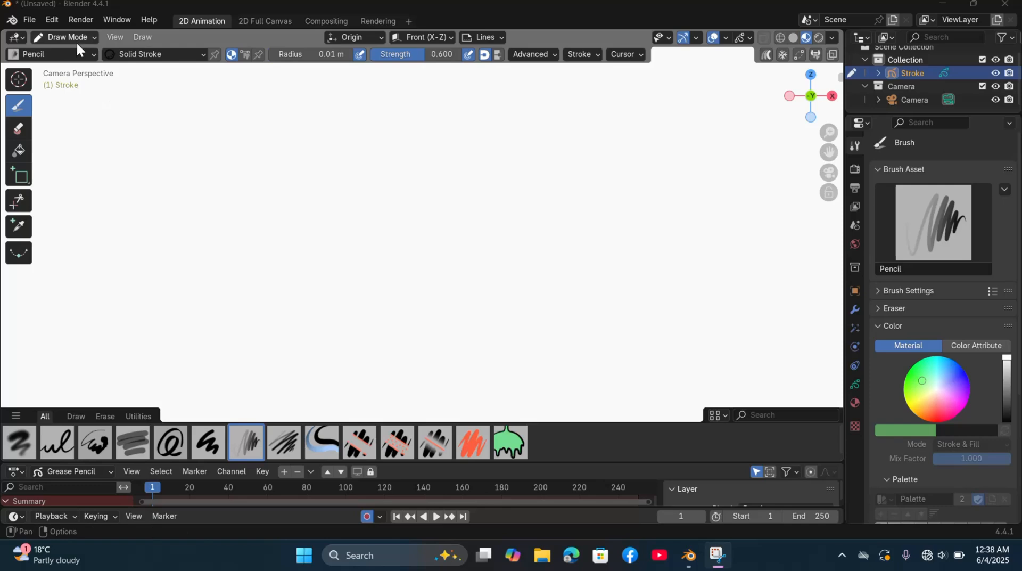
From Object Mode, add the character turnaround image as a reference image.
{"action": "left_click", "coordinate": [142, 21]}
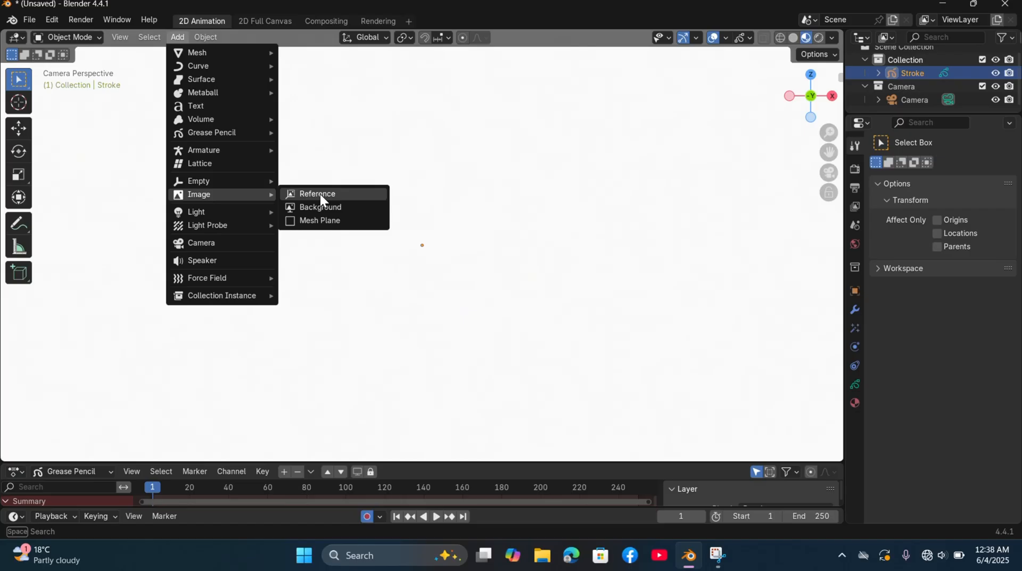
{"action": "left_click", "coordinate": [317, 194]}
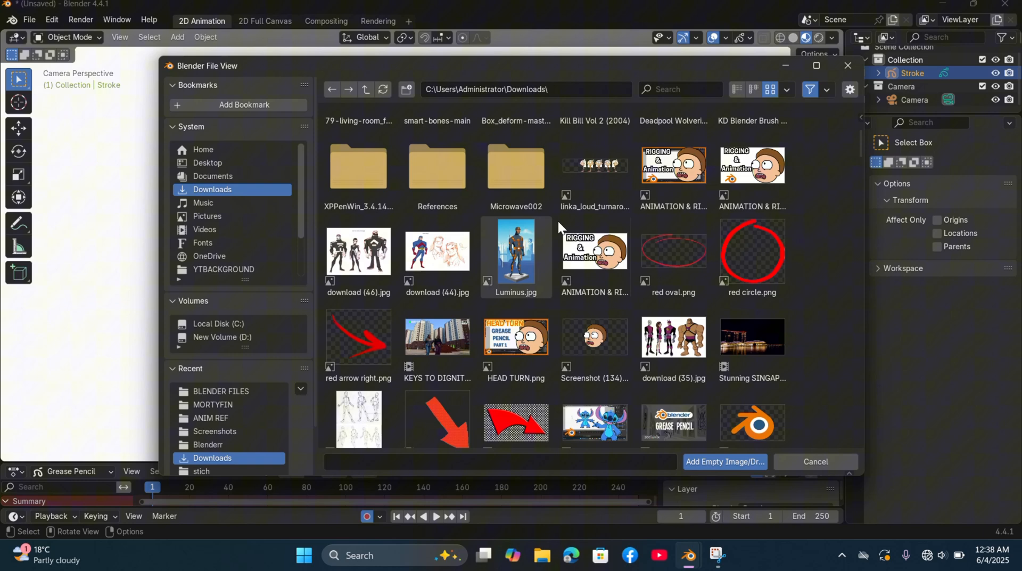
{"action": "left_click", "coordinate": [723, 470]}
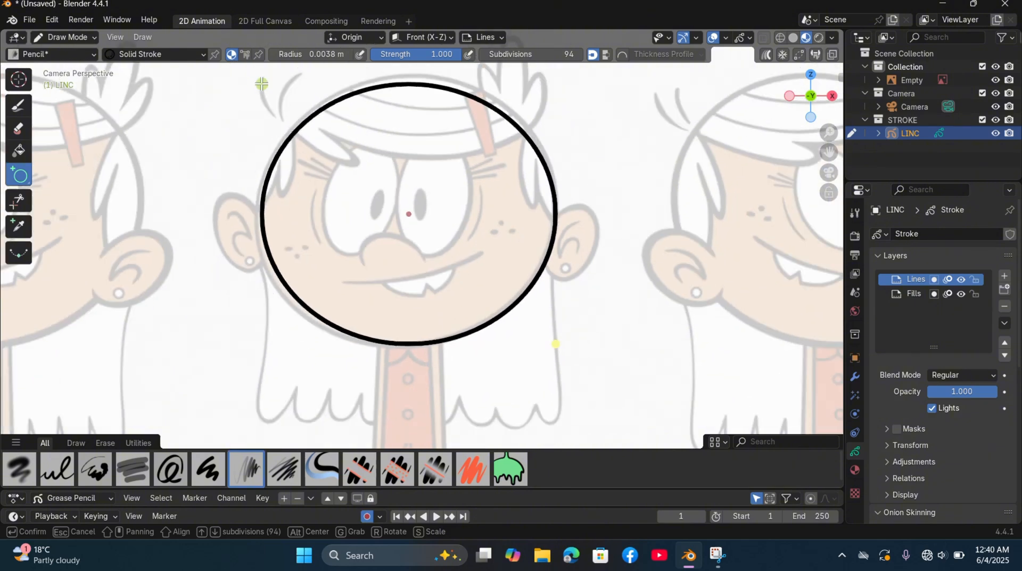
Finish the head circle and pull it with the Grab brush to fit the head.
{"action": "left_click", "coordinate": [65, 37]}
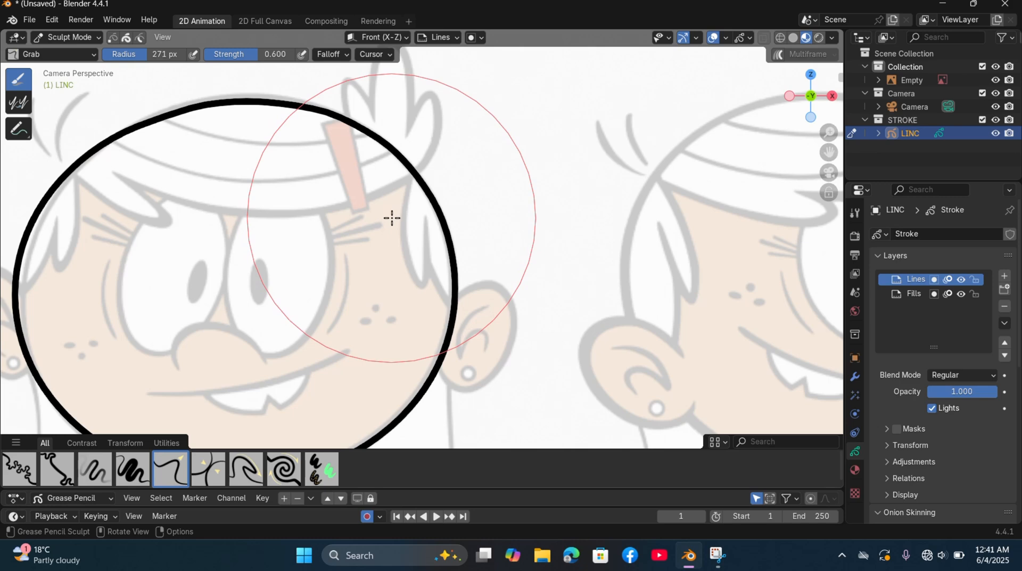
{"action": "left_click", "coordinate": [65, 37]}
{"action": "type", "text": "E"}
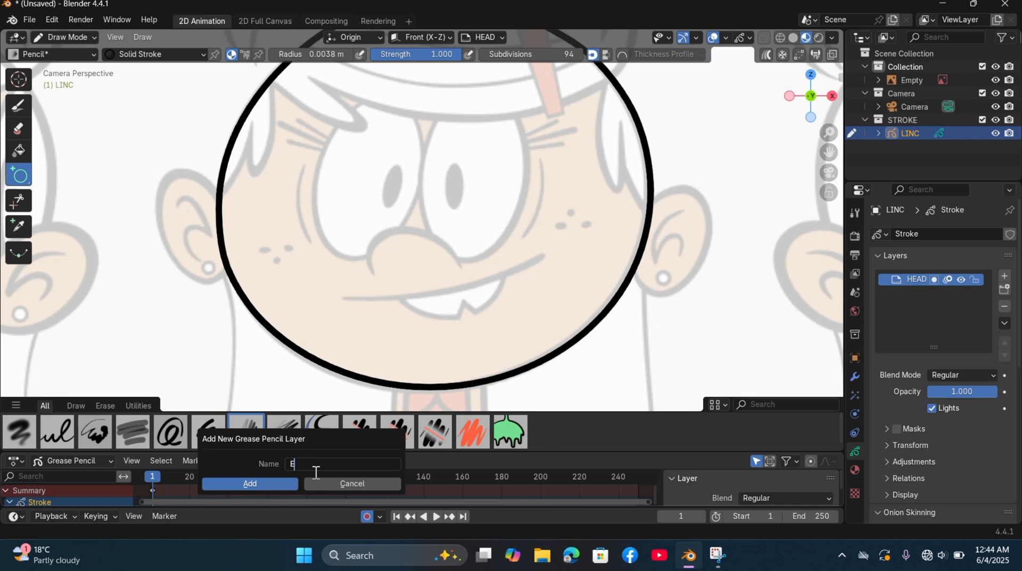
Confirm the EYES layer and duplicate the first oval eye in Edit Mode.
{"action": "left_click", "coordinate": [250, 486]}
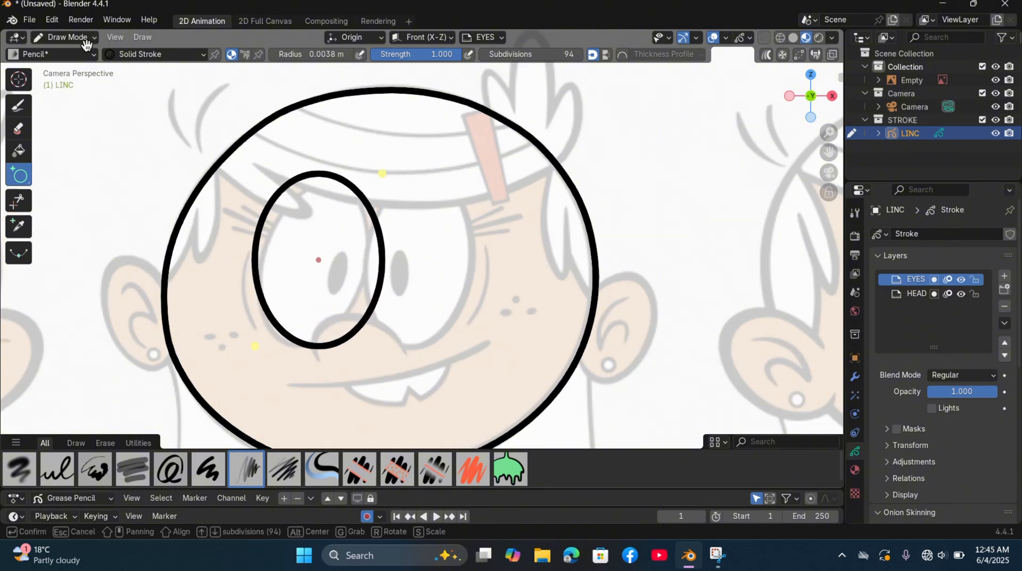
{"action": "left_click", "coordinate": [64, 37]}
{"action": "type", "text": "MOURH"}
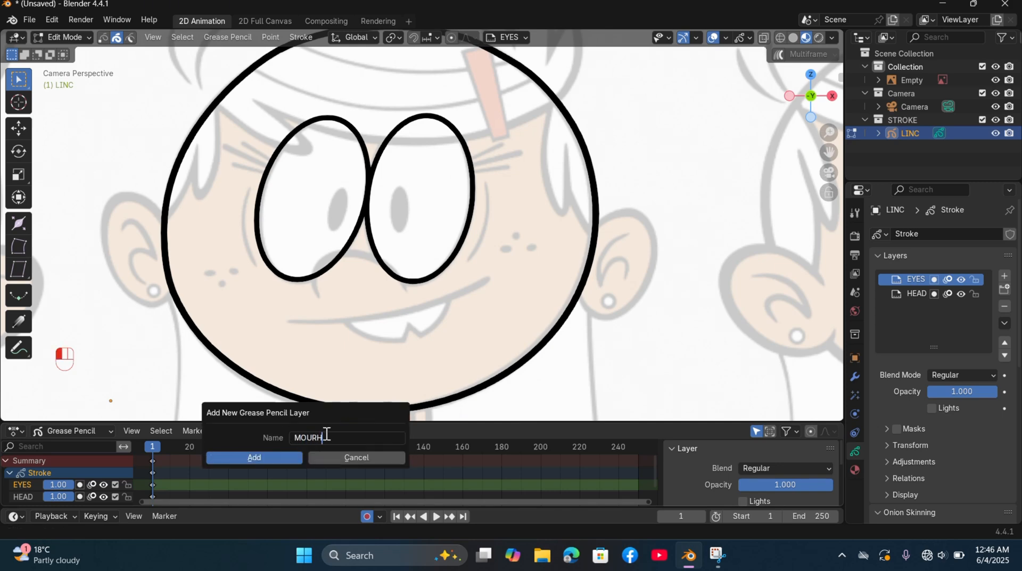
Confirm the MOUTH layer, draw the mouth with Polyline, and duplicate the pupil.
{"action": "left_click", "coordinate": [253, 459]}
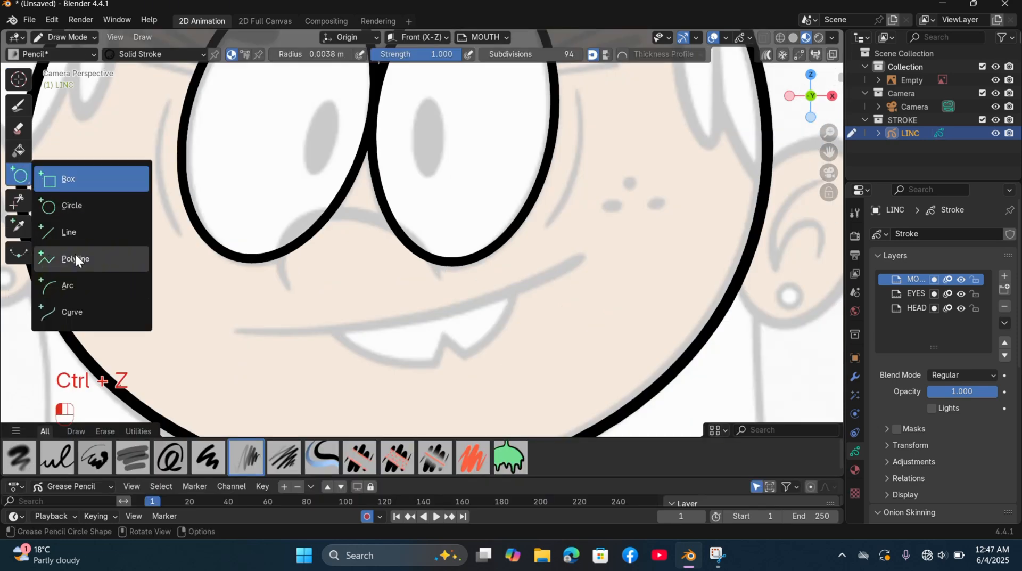
{"action": "left_click", "coordinate": [75, 259]}
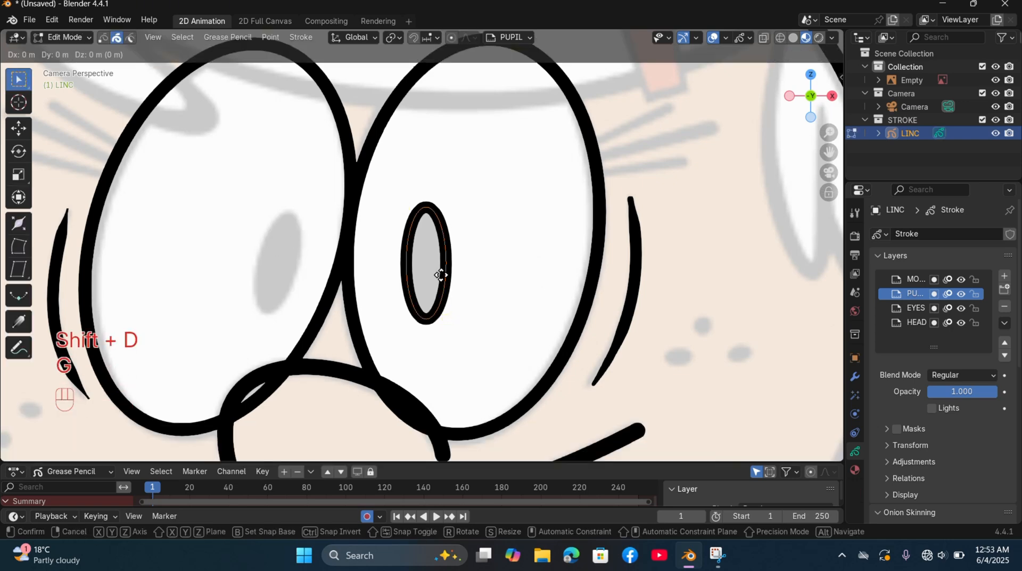
{"action": "key", "text": "x"}
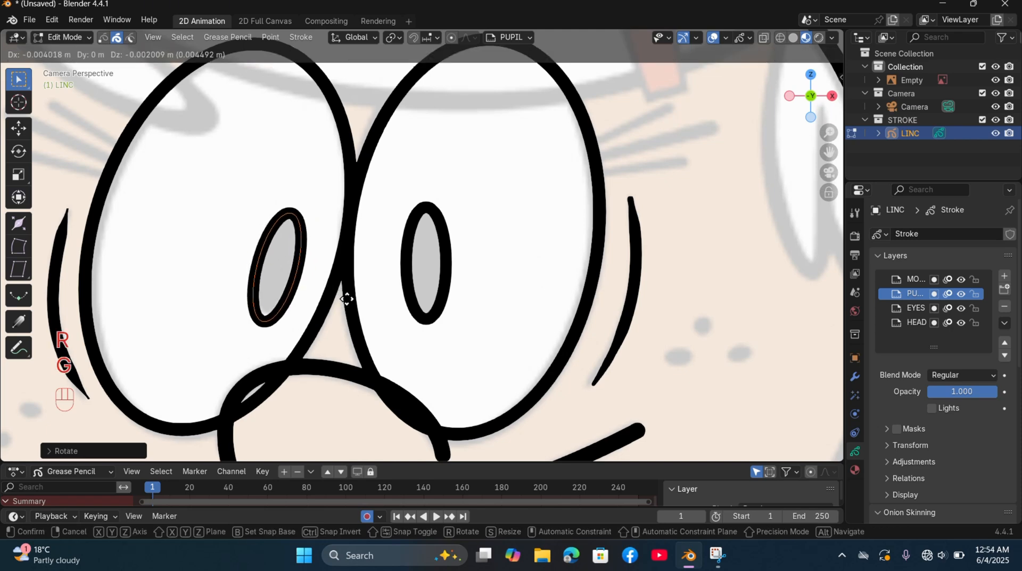
{"action": "mouse_move", "coordinate": [345, 299]}
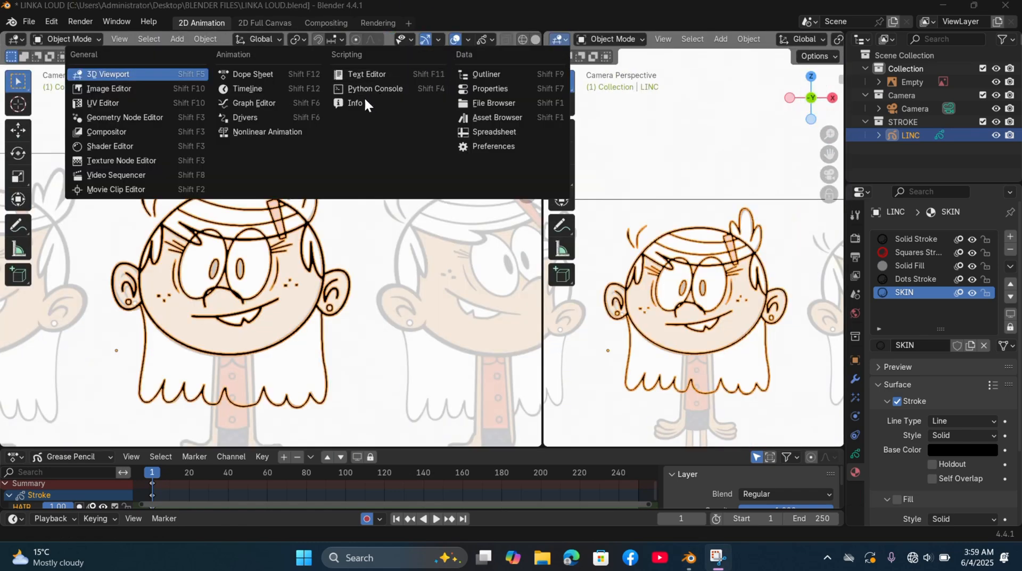
Show the reference in an Image Editor and sample the SKIN material colour from it.
{"action": "left_click", "coordinate": [108, 88]}
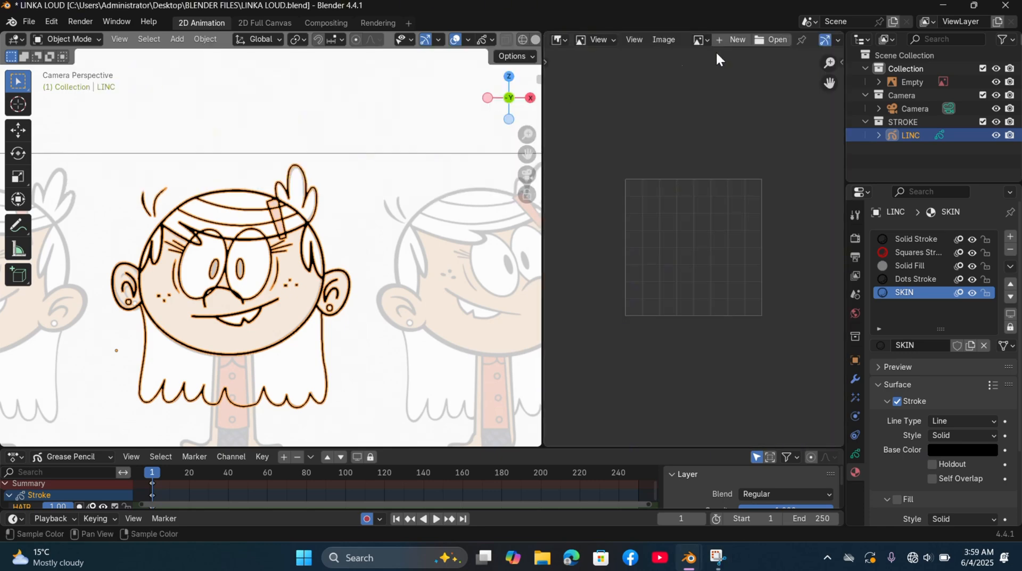
{"action": "left_click", "coordinate": [775, 40]}
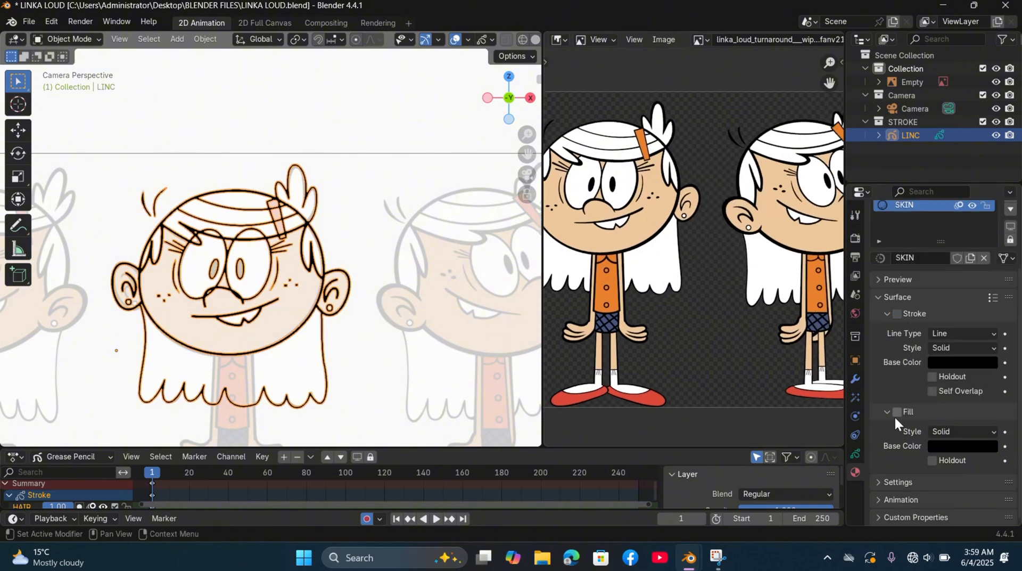
{"action": "left_click", "coordinate": [962, 361]}
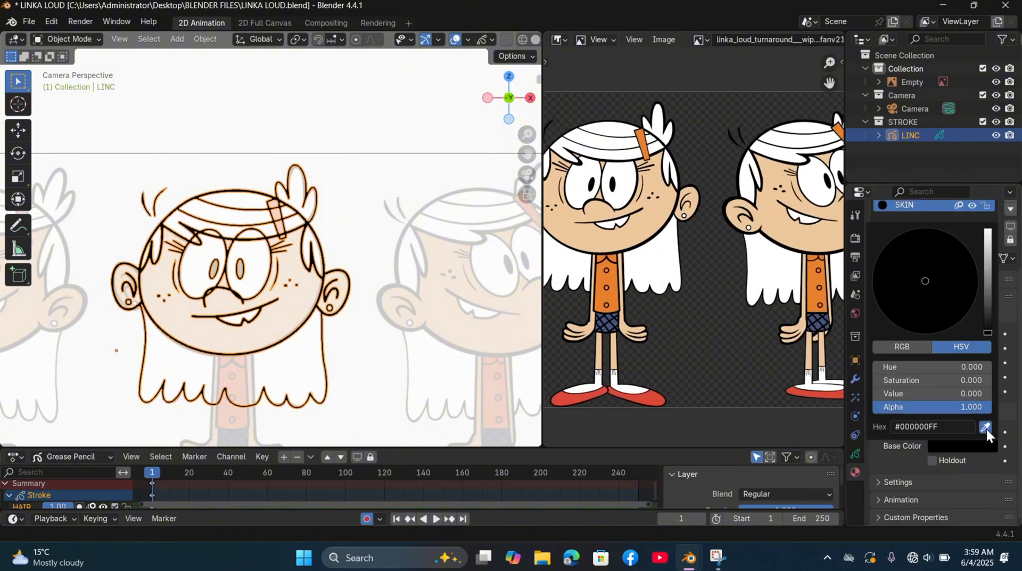
{"action": "left_click", "coordinate": [986, 427]}
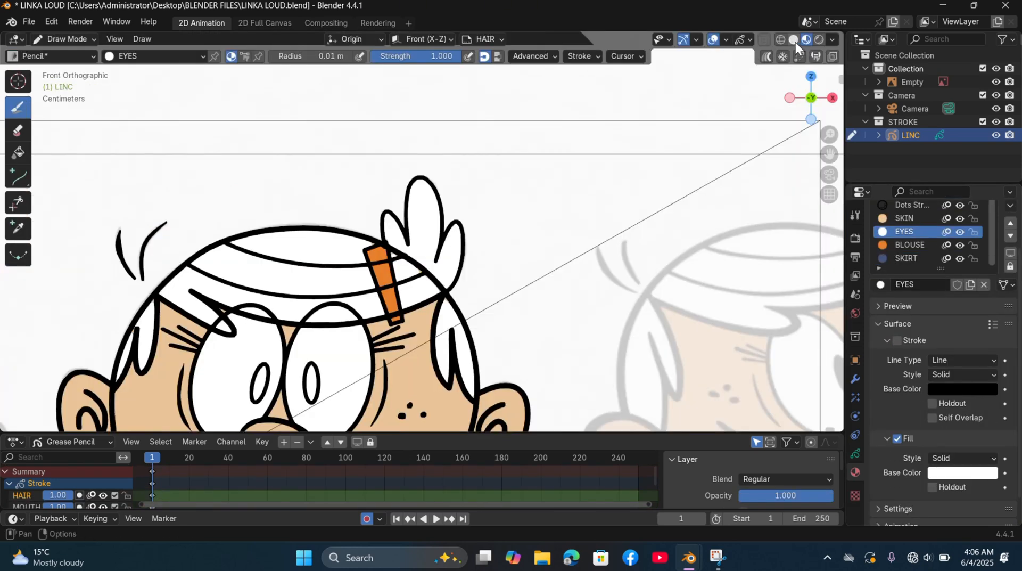
Fill the face and hair regions with the SKin and HAIR materials.
{"action": "left_click", "coordinate": [831, 39]}
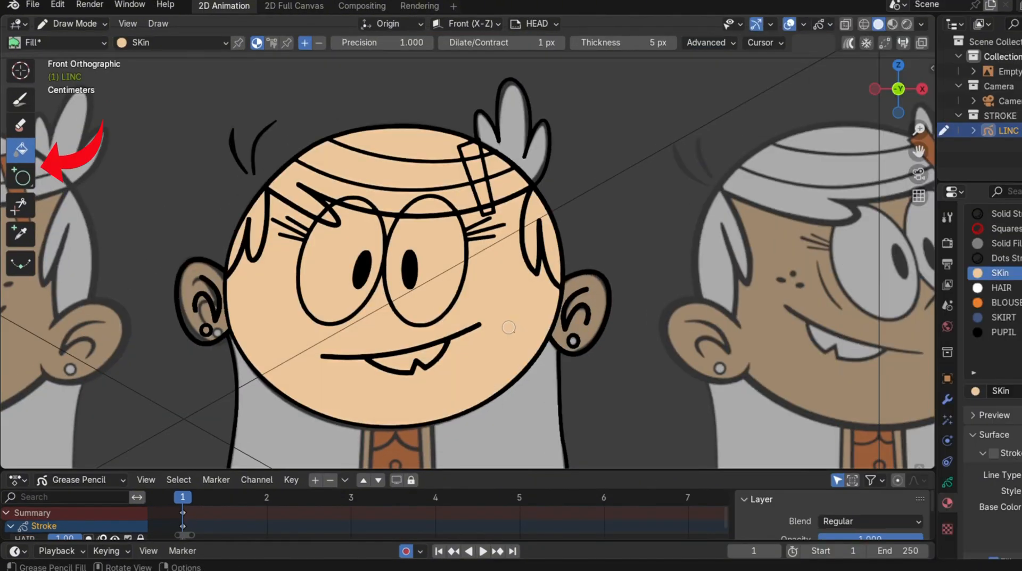
{"action": "mouse_move", "coordinate": [596, 295]}
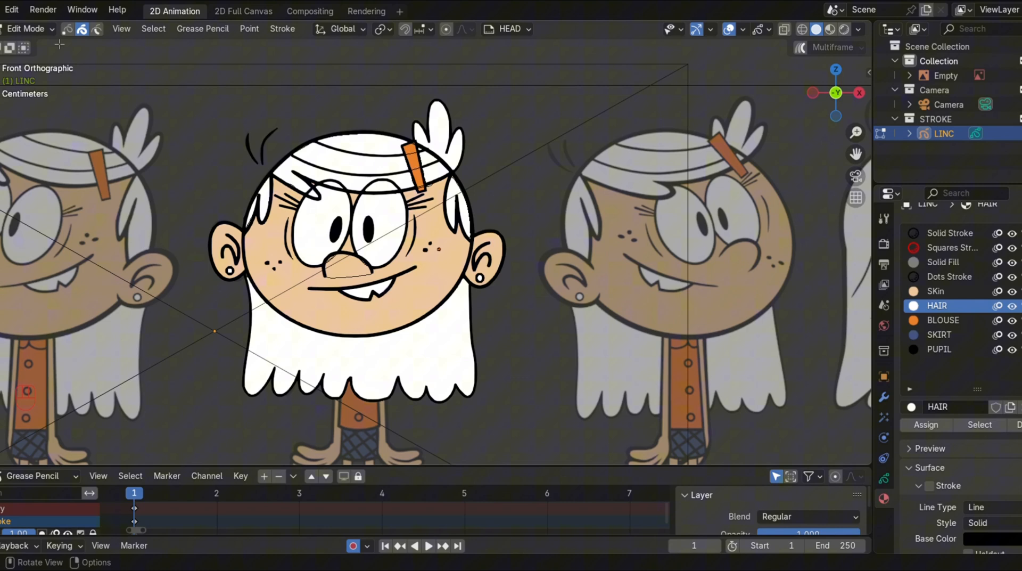
{"action": "left_click", "coordinate": [26, 28]}
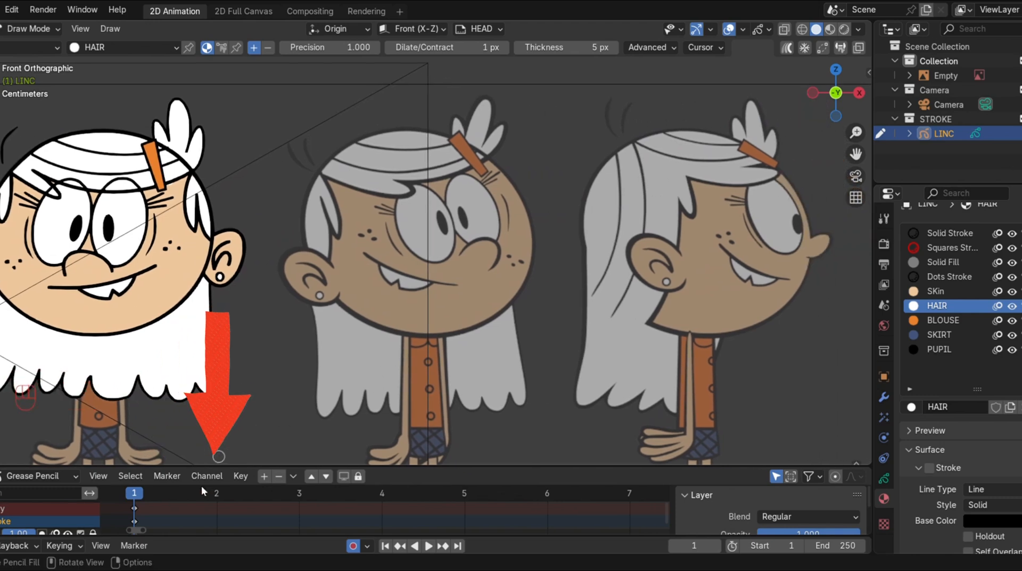
On frame 2, sculpt a three-quarter head circle, draw an eyebrow, and fill skin.
{"action": "left_click", "coordinate": [426, 545]}
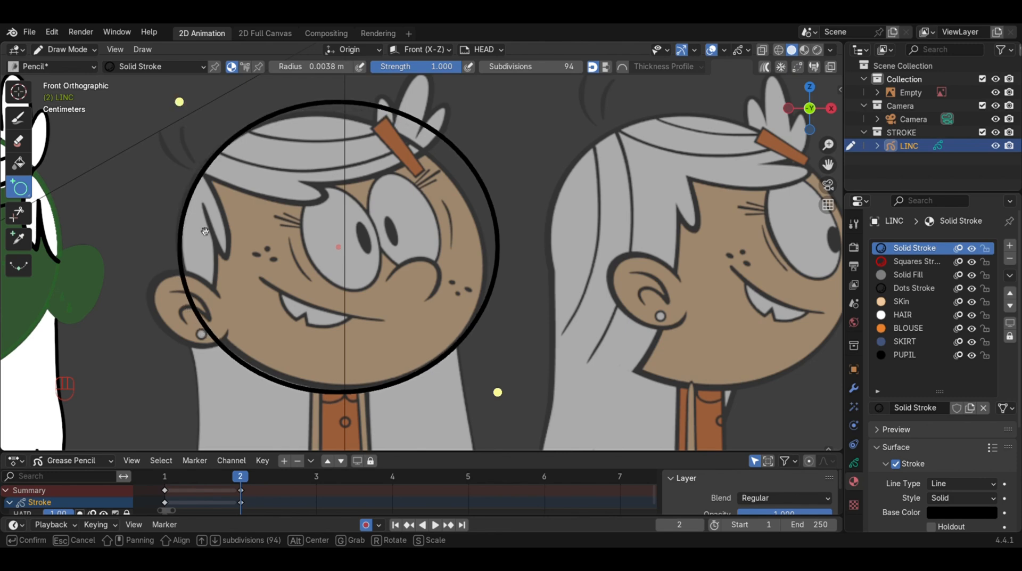
{"action": "left_click", "coordinate": [64, 49]}
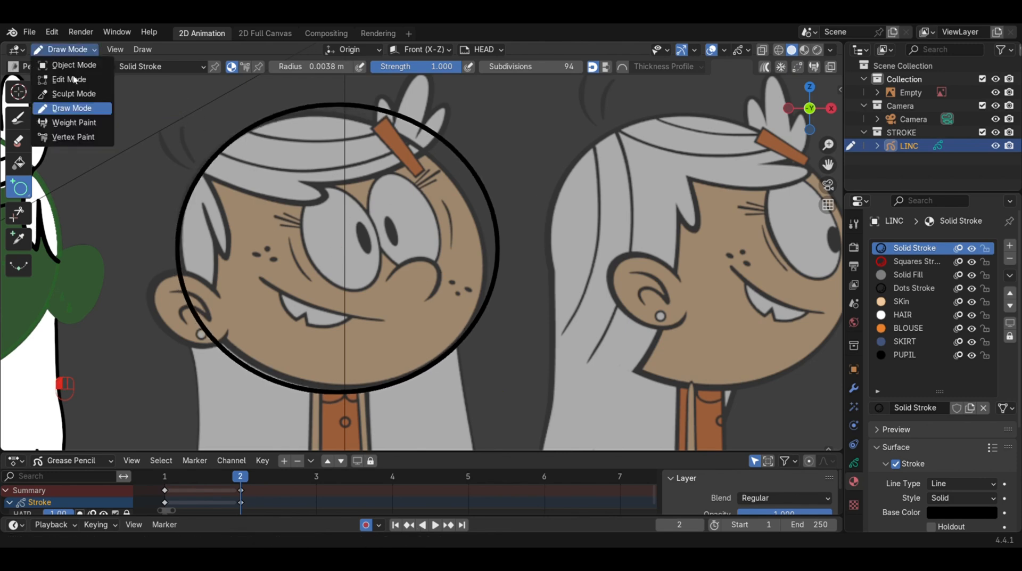
{"action": "left_click", "coordinate": [69, 79]}
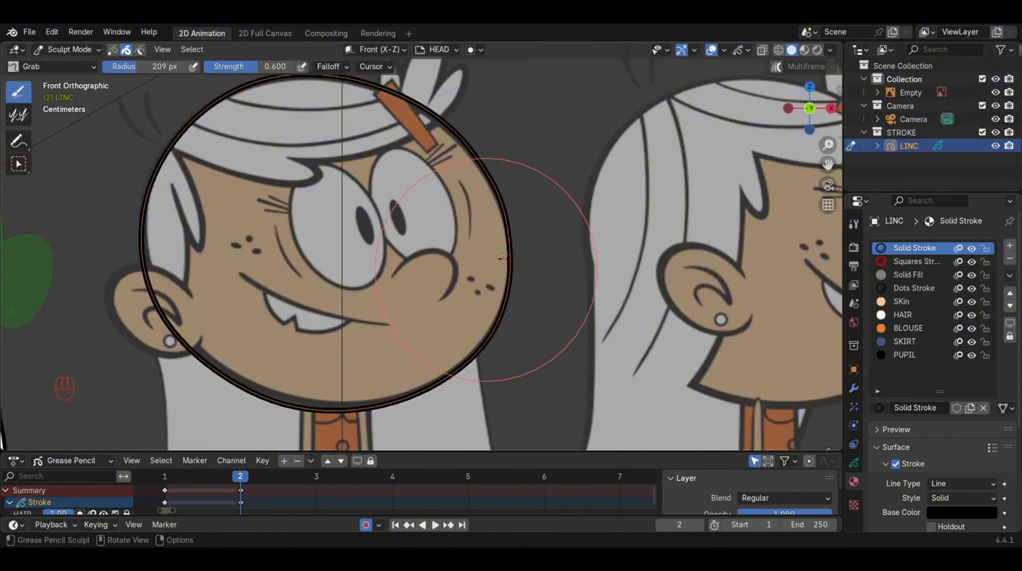
{"action": "left_click", "coordinate": [65, 49]}
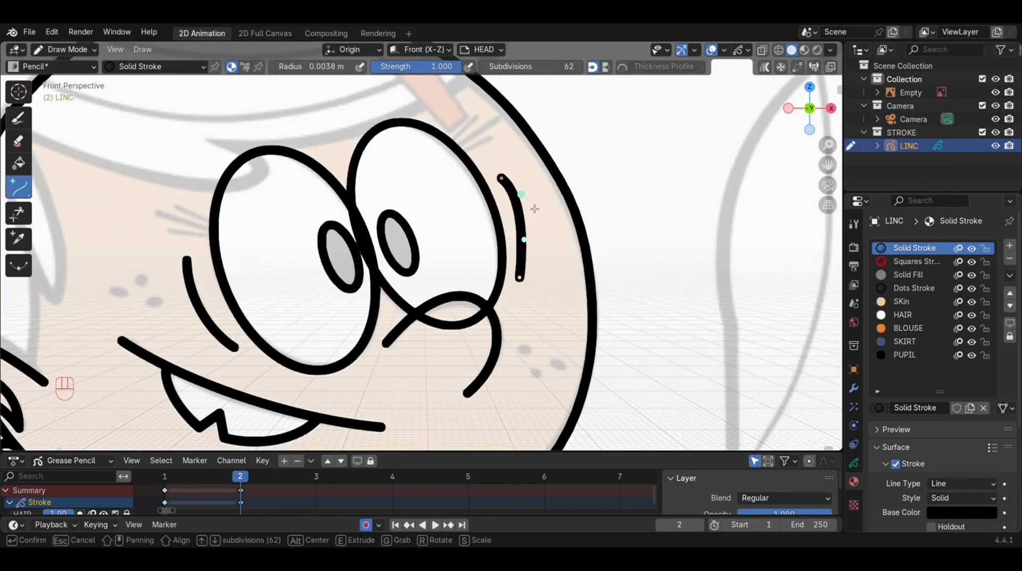
{"action": "key", "text": "E"}
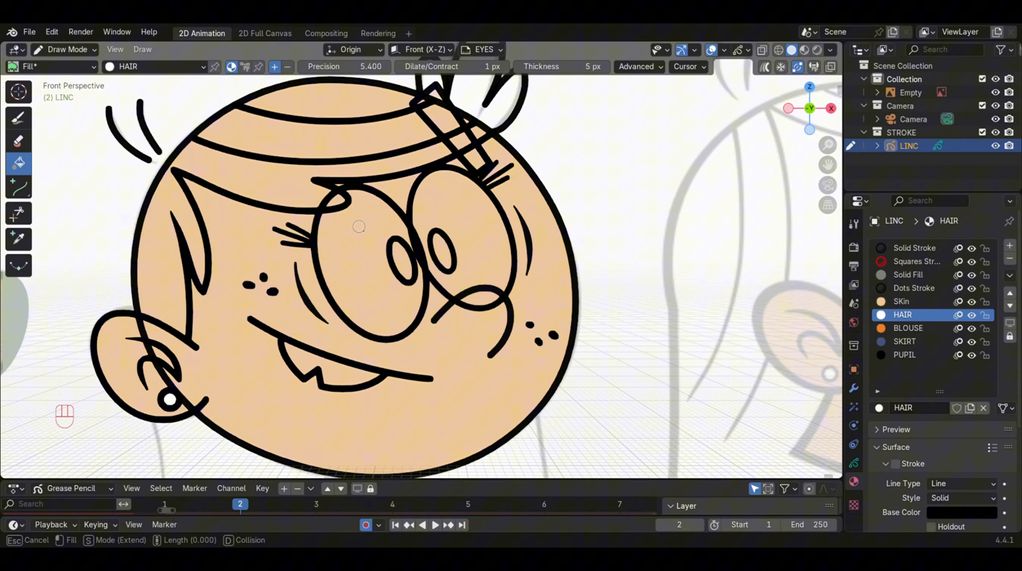
{"action": "left_click", "coordinate": [905, 354]}
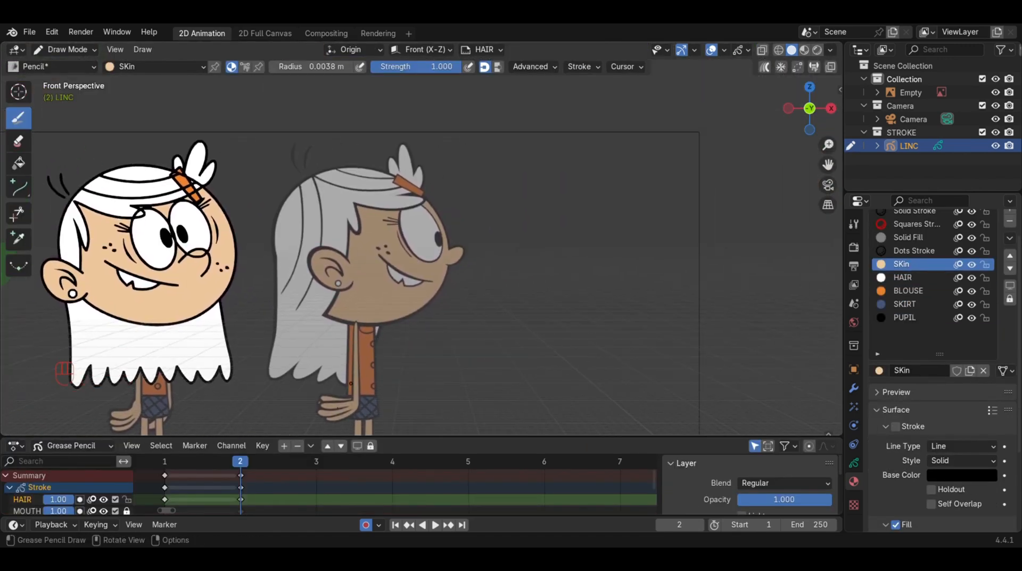
On frame 3, trace the side-profile head, including the eye outline.
{"action": "left_click", "coordinate": [316, 461]}
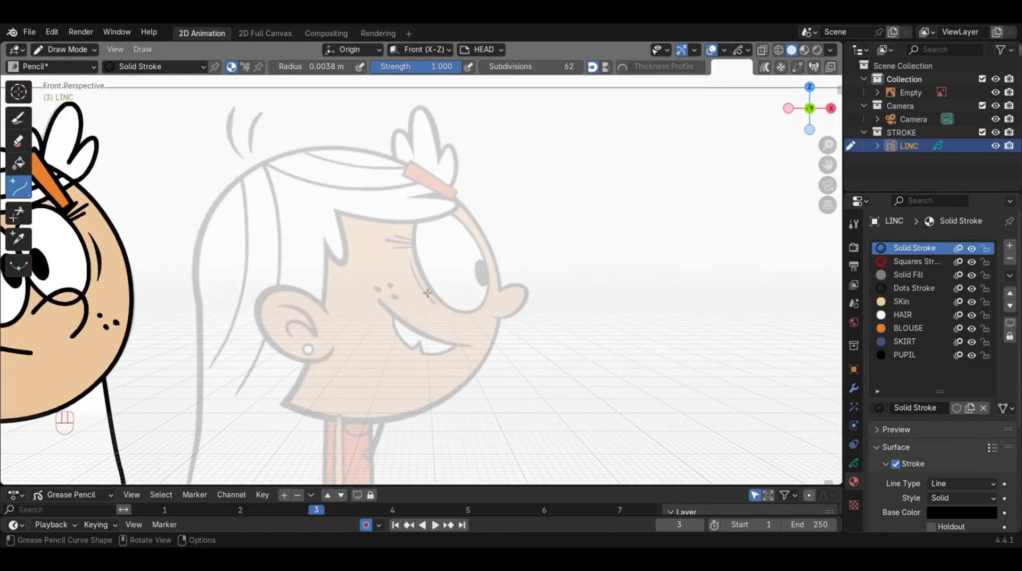
{"action": "key", "text": "e"}
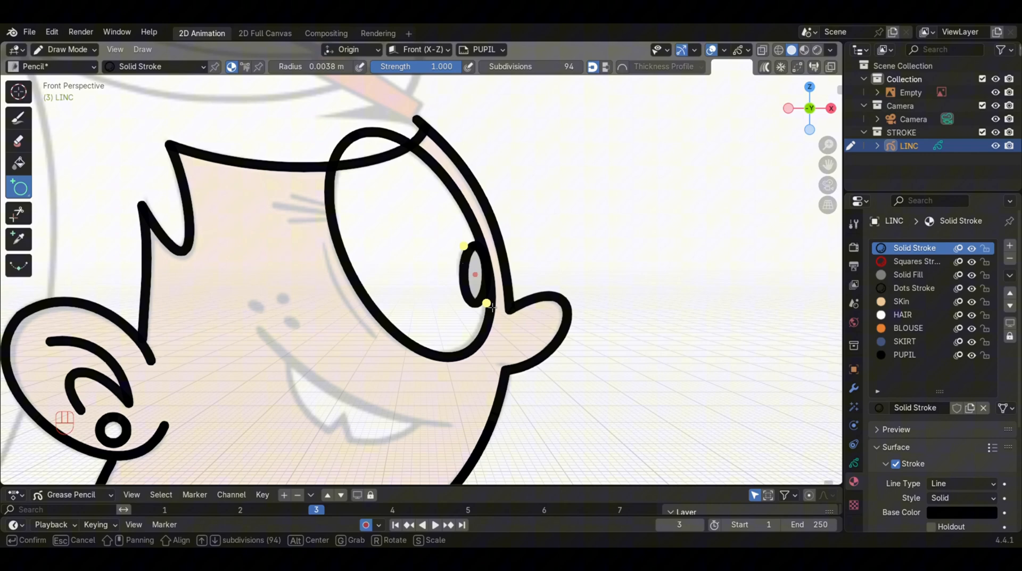
{"action": "key", "text": "e"}
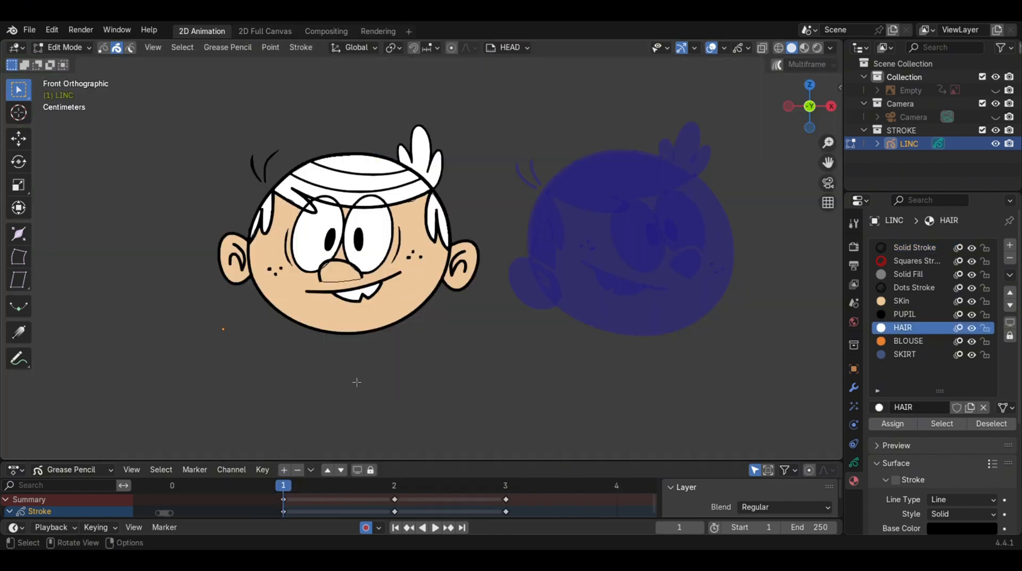
Add a Grease Pencil Stroke object with Lines and Color layers.
{"action": "left_click", "coordinate": [505, 485]}
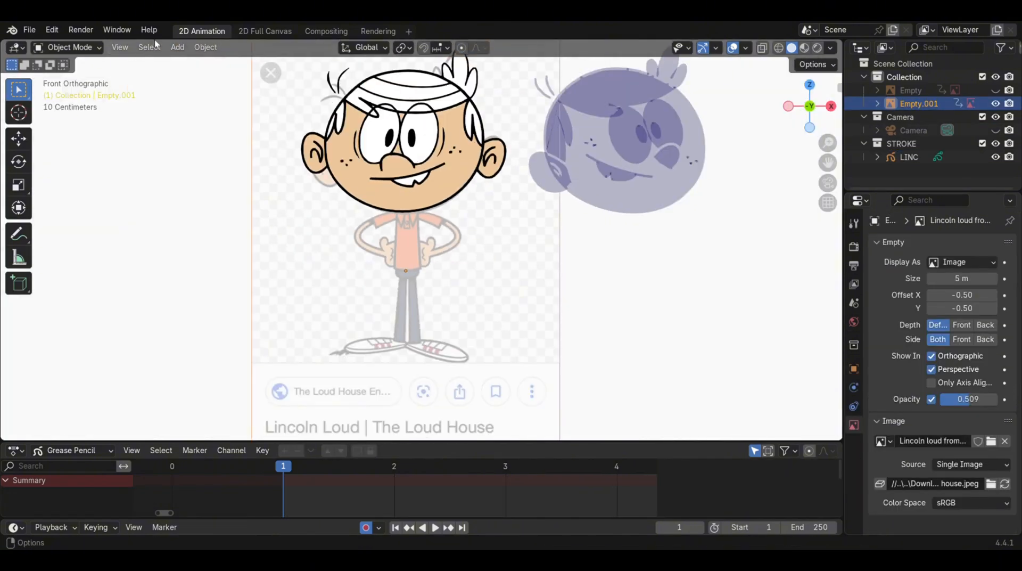
{"action": "left_click", "coordinate": [177, 46]}
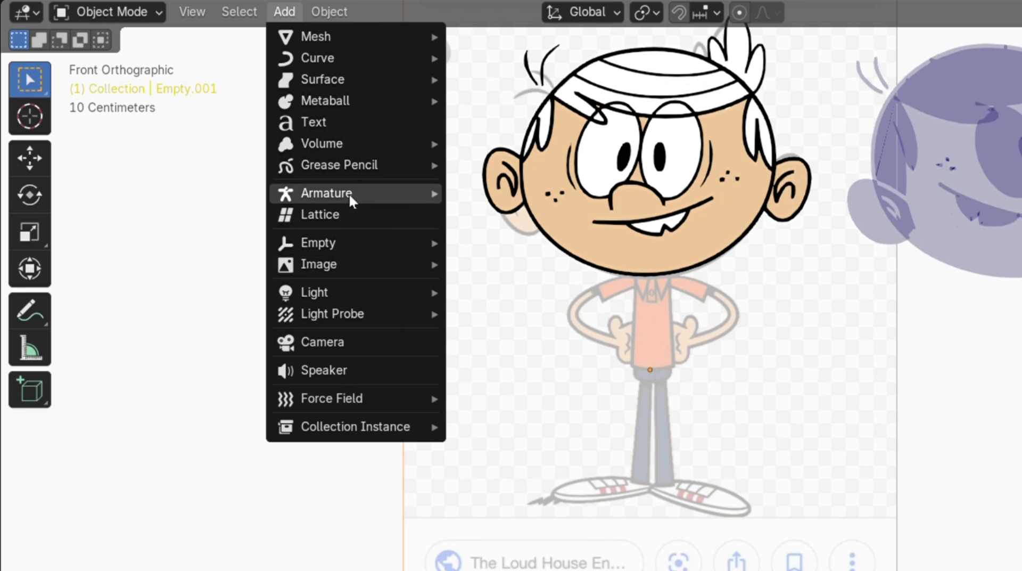
{"action": "mouse_move", "coordinate": [350, 165]}
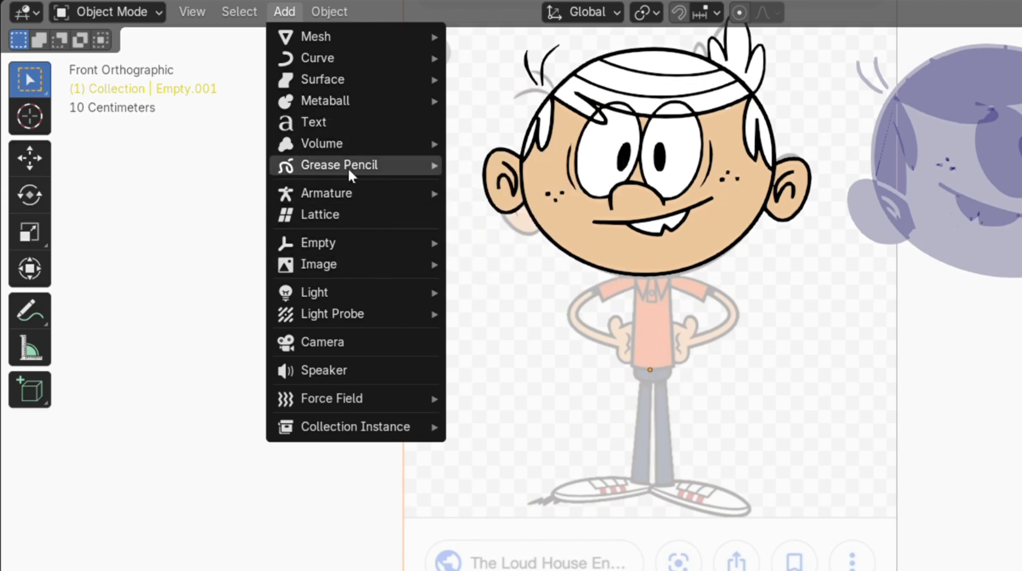
{"action": "left_click", "coordinate": [339, 164]}
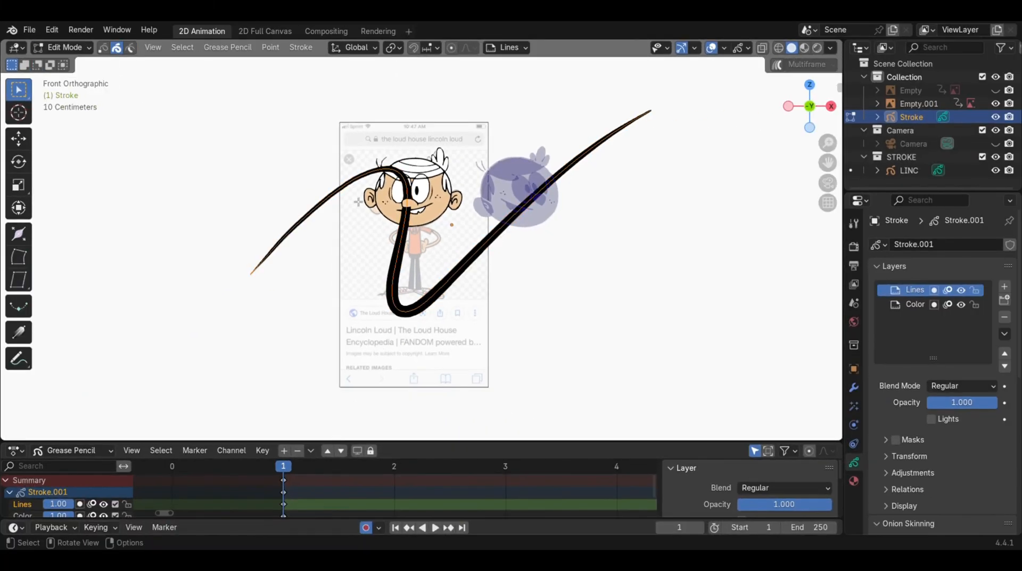
Switch to Object Mode and fill an enclosed region of the torso.
{"action": "left_click", "coordinate": [64, 46]}
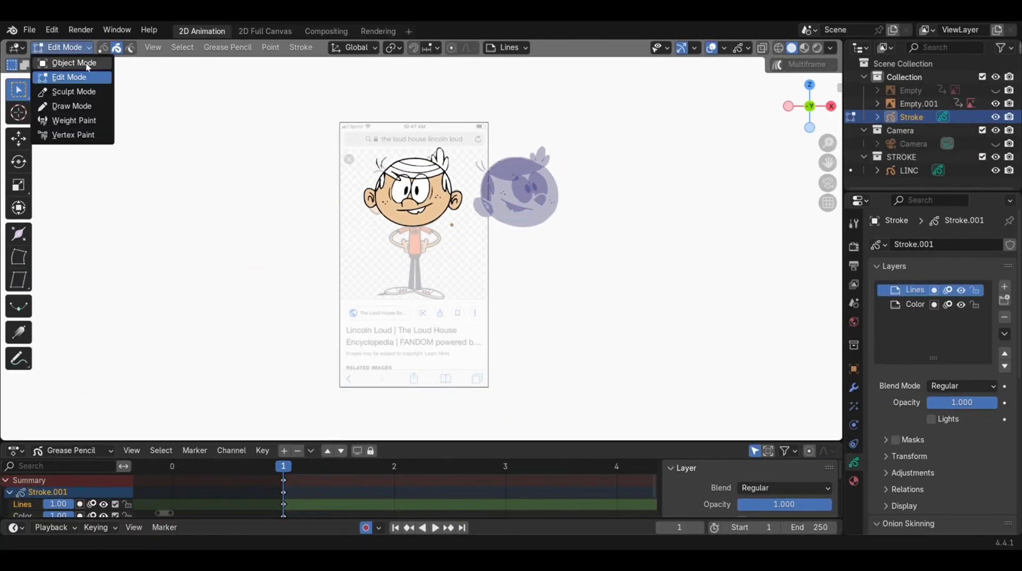
{"action": "left_click", "coordinate": [70, 106]}
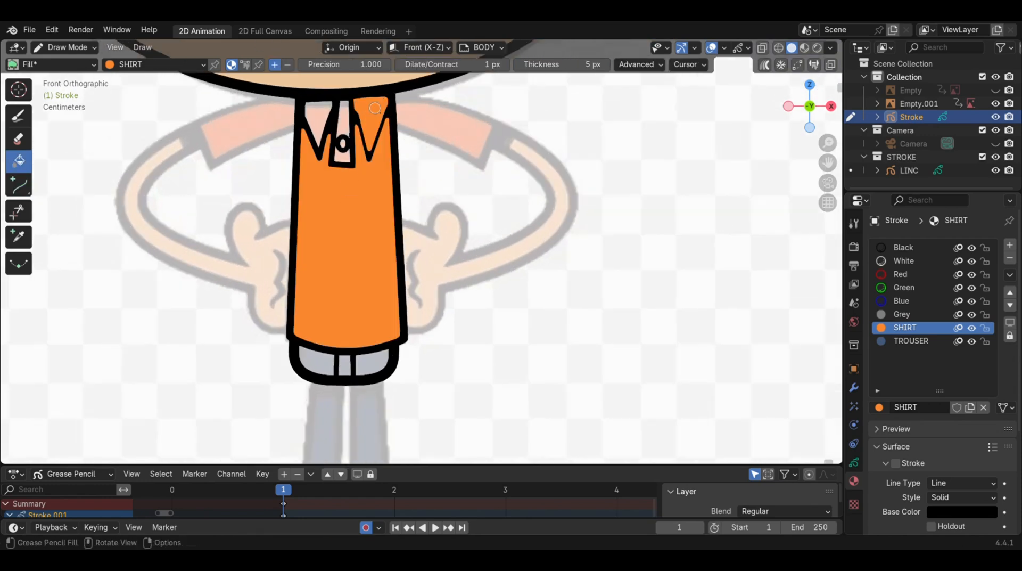
{"action": "left_click", "coordinate": [910, 341]}
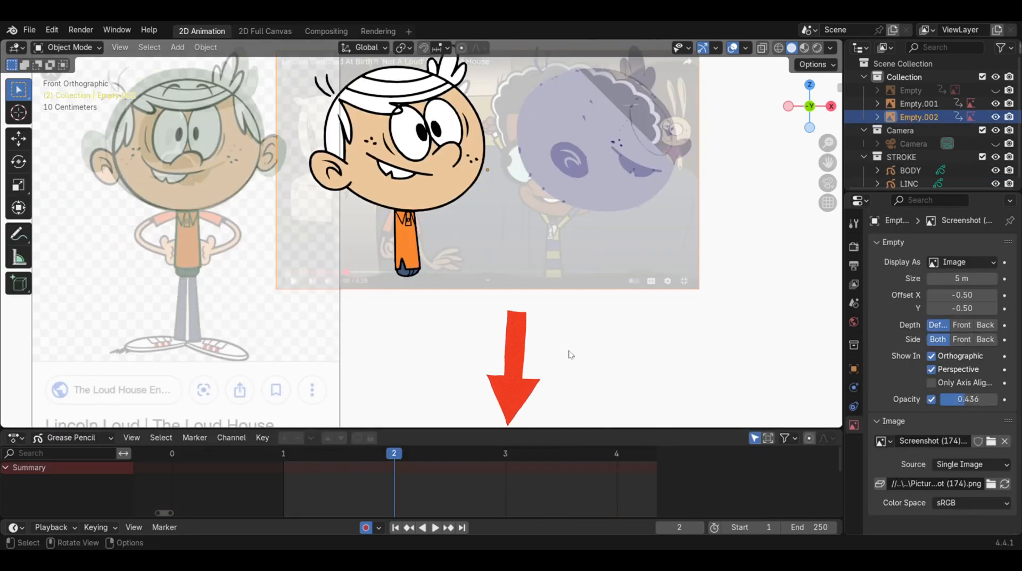
Fill the turned torsos on frames 2 and 3 with orange SHIRT and scrub through them.
{"action": "left_click", "coordinate": [505, 453]}
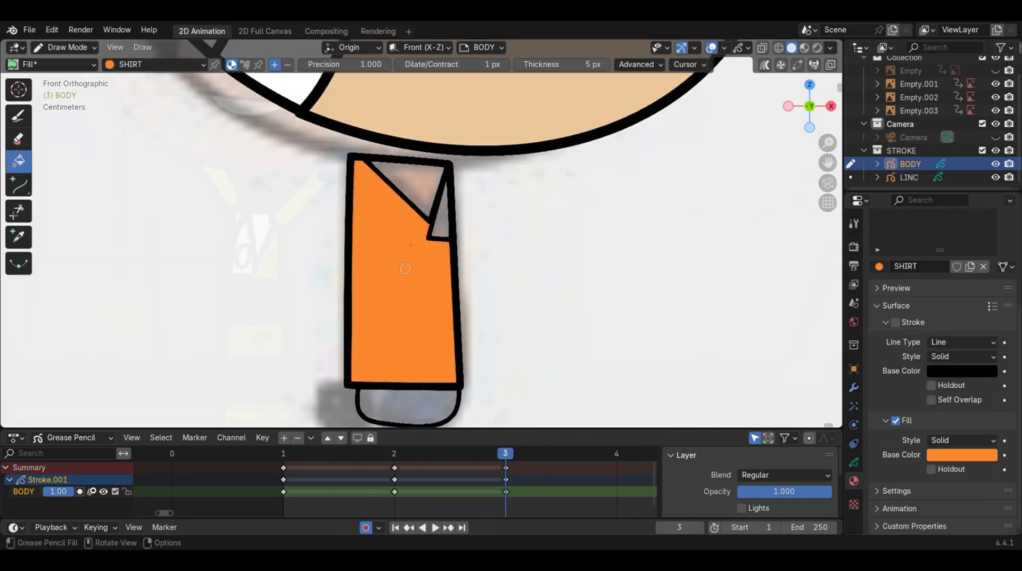
{"action": "left_click", "coordinate": [911, 306]}
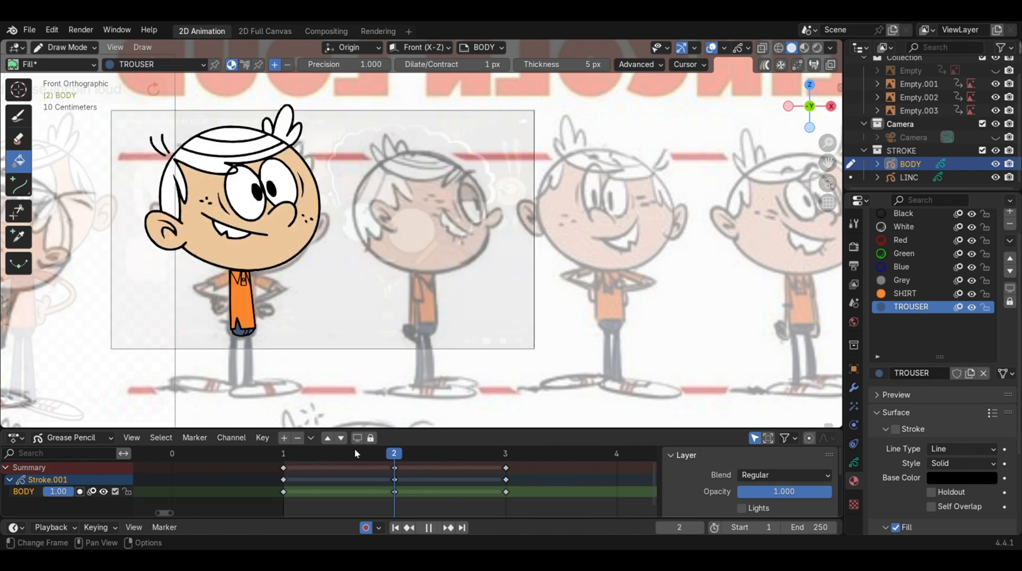
{"action": "left_click", "coordinate": [63, 47]}
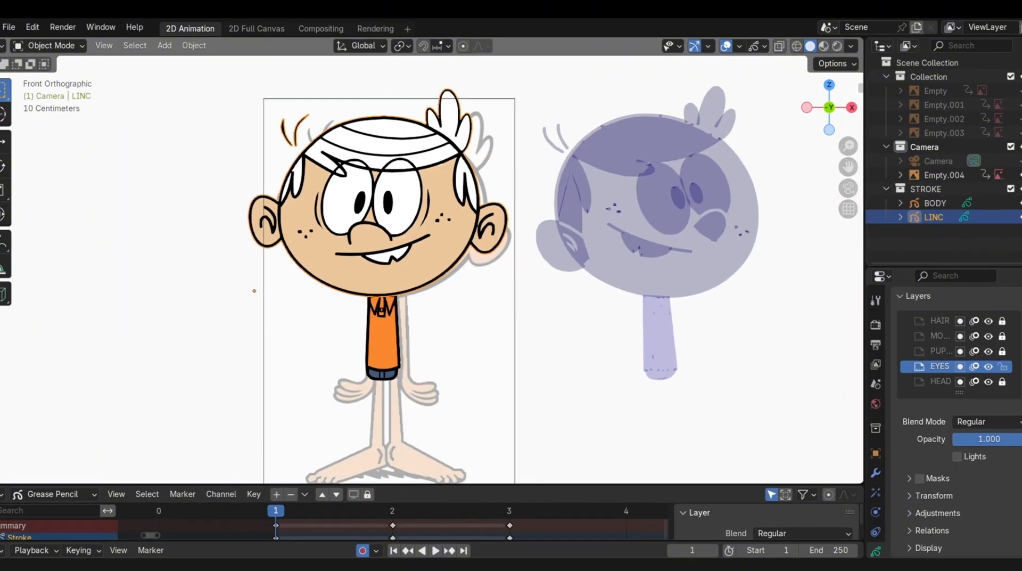
Add a Grease Pencil Stroke object and draw the first arm outline.
{"action": "left_click", "coordinate": [165, 45]}
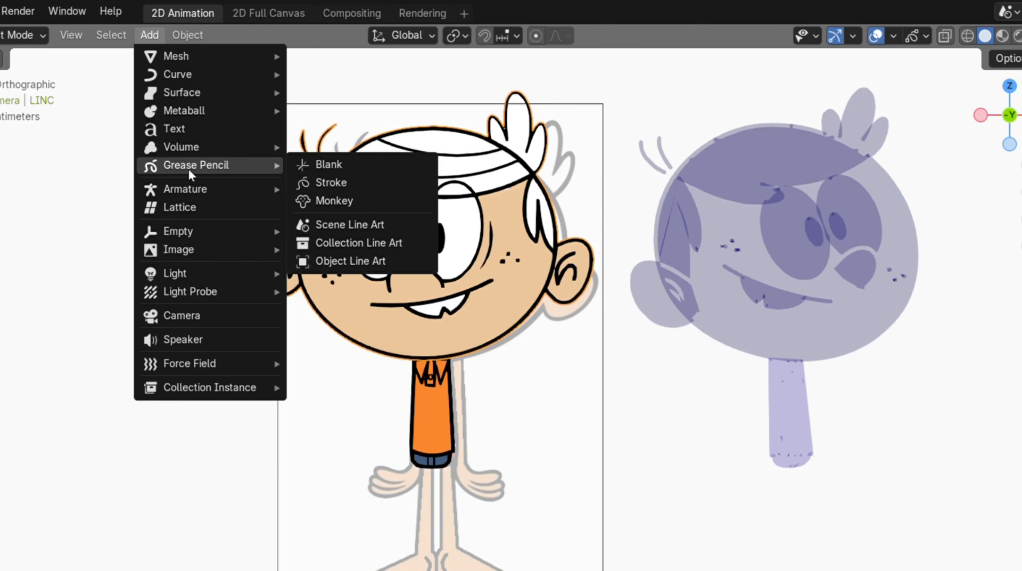
{"action": "mouse_move", "coordinate": [338, 182]}
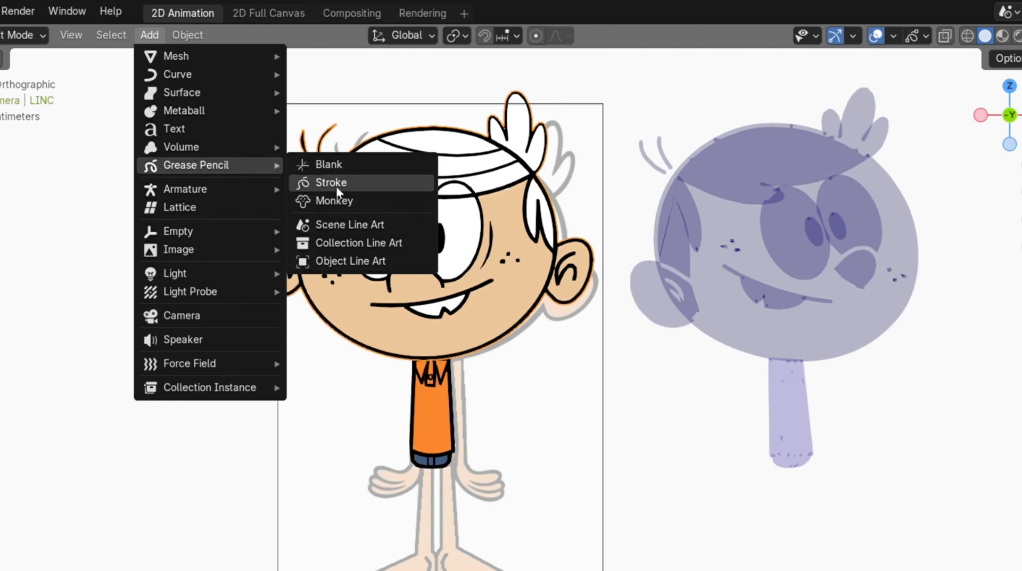
{"action": "left_click", "coordinate": [331, 182]}
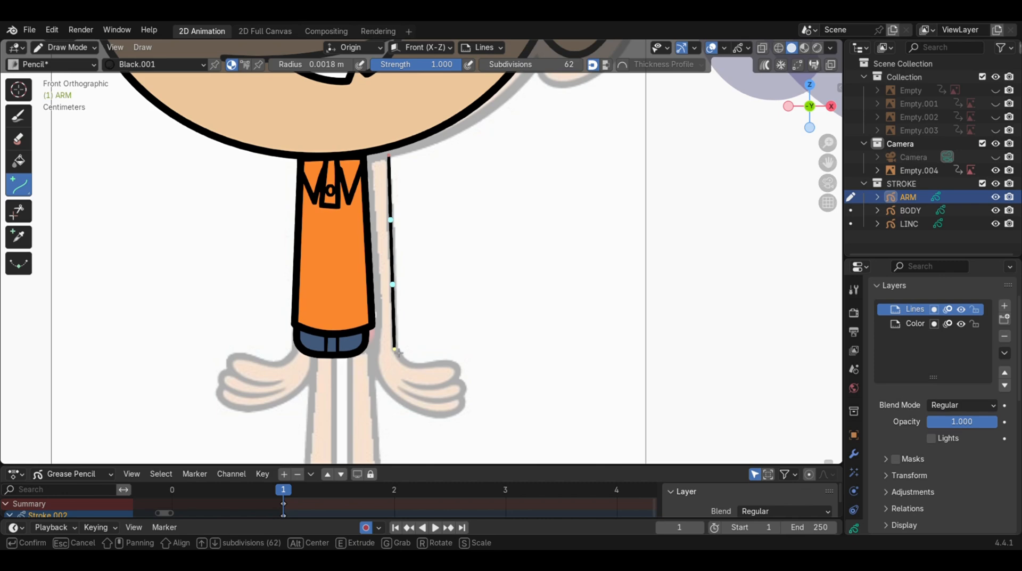
{"action": "key", "text": "Return"}
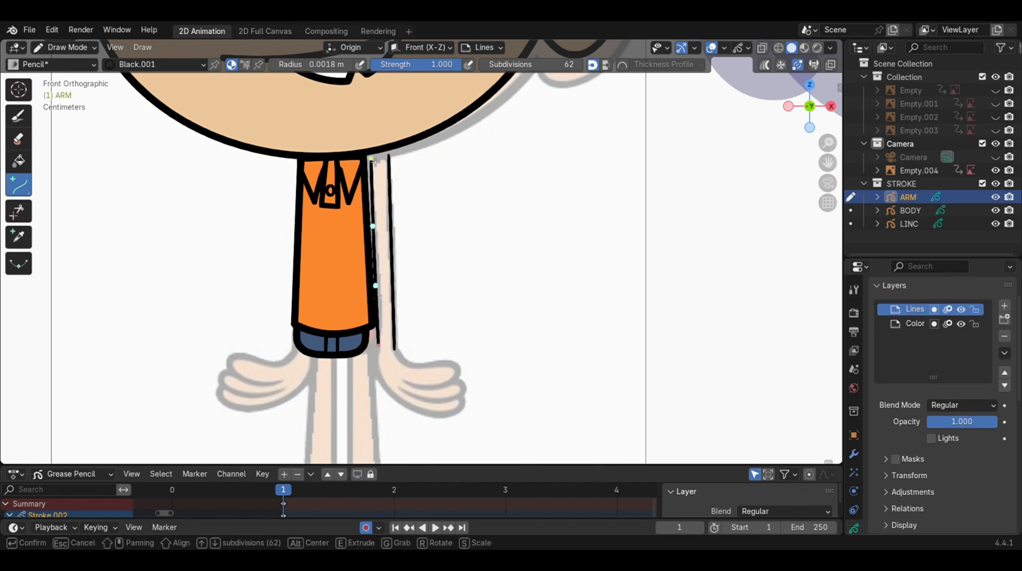
{"action": "scroll", "scroll_direction": "up", "scroll_amount": 3}
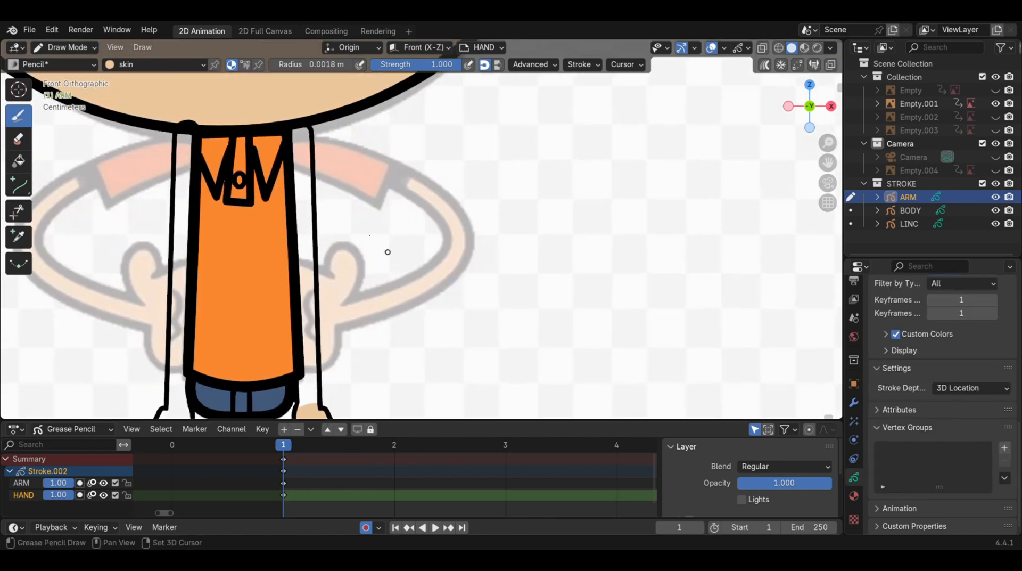
Fill the enclosed arm area with the skin colour using the Fill tool.
{"action": "left_click", "coordinate": [18, 160]}
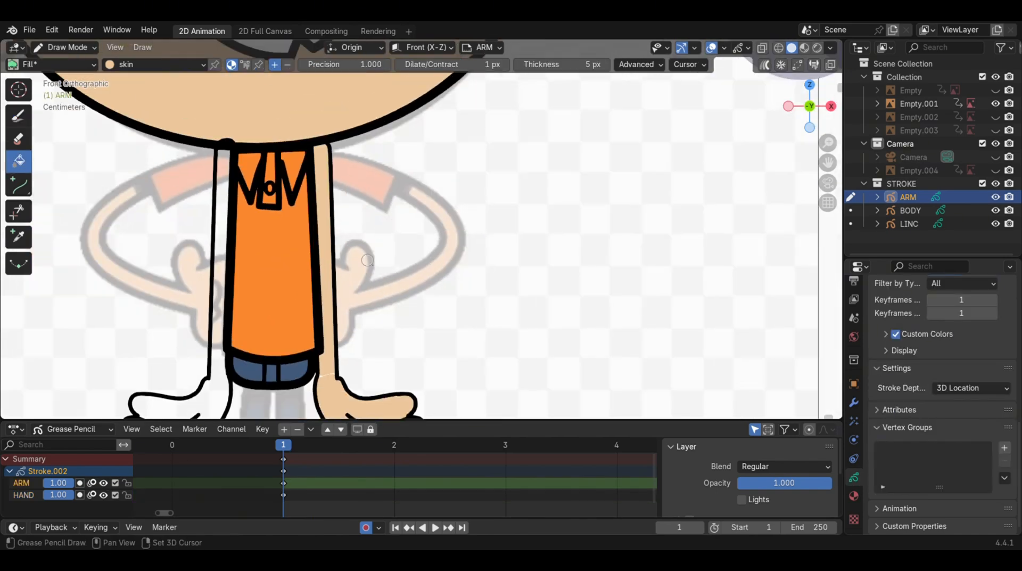
{"action": "left_click", "coordinate": [62, 47]}
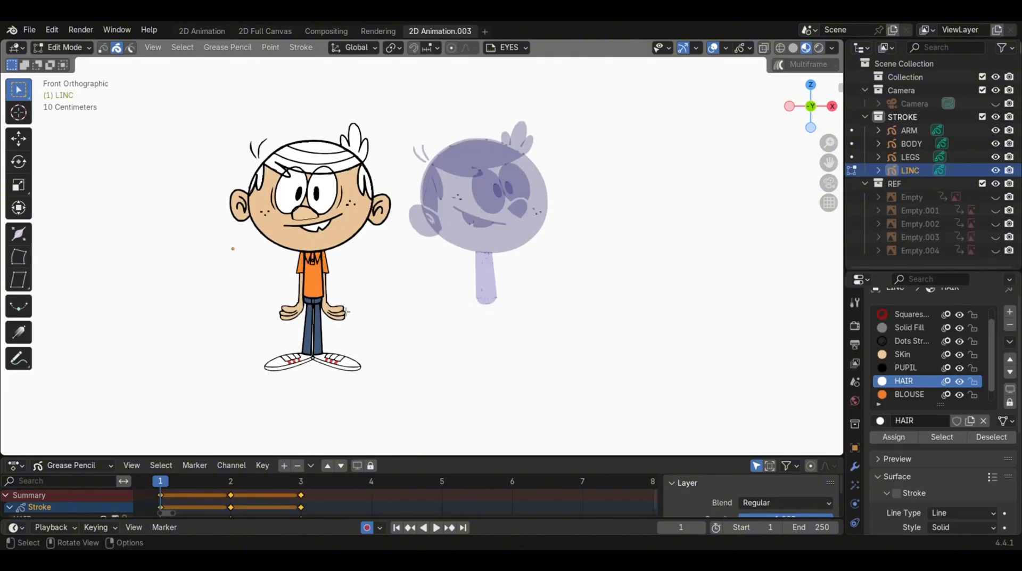
Leave stroke editing and scrub to frame 2 to preview the three-quarter head turn.
{"action": "left_click", "coordinate": [230, 481]}
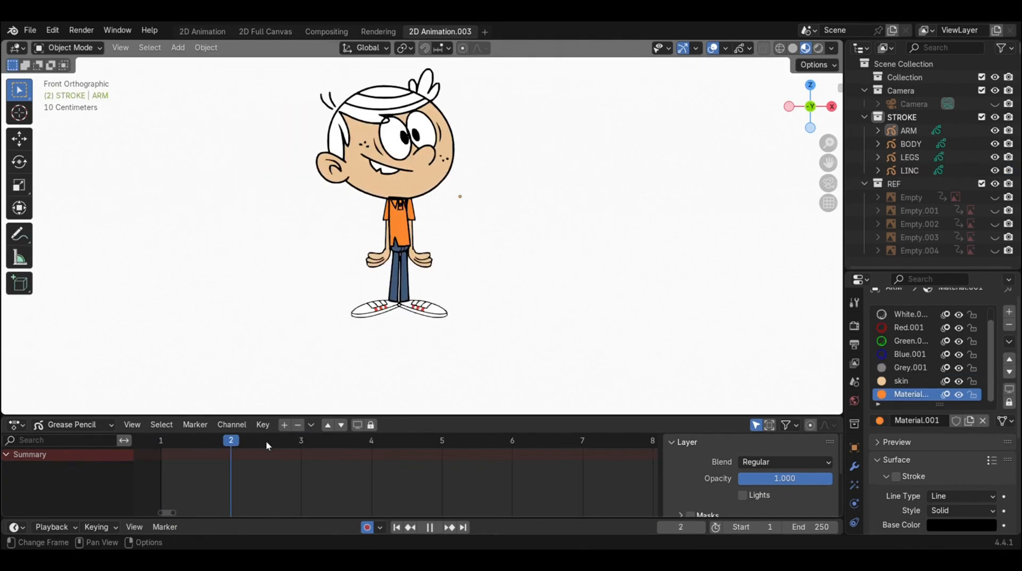
{"action": "left_click", "coordinate": [160, 440]}
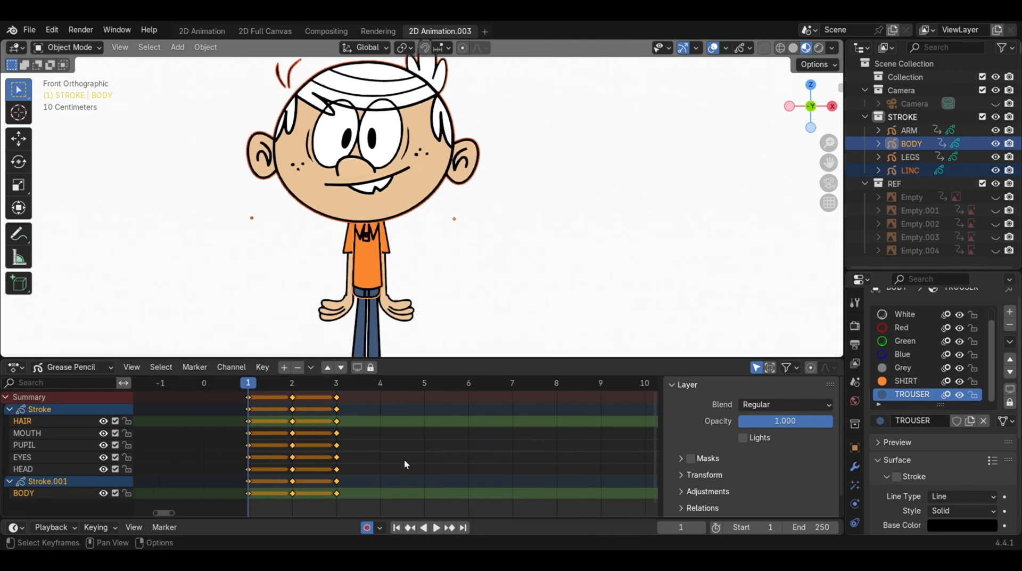
{"action": "mouse_move", "coordinate": [394, 460]}
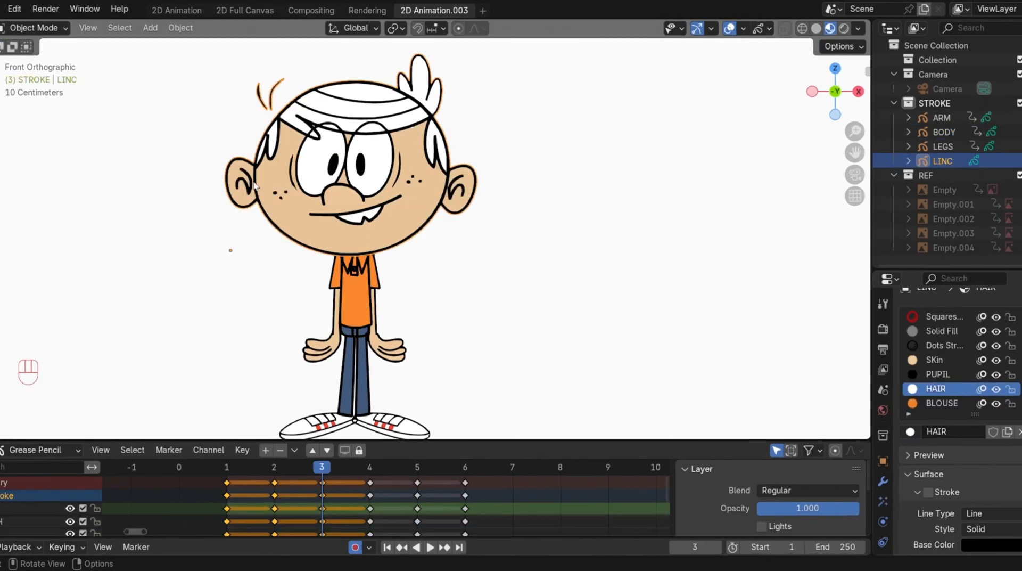
Enter Edit Mode on the LINC head and select all its strokes for mirroring.
{"action": "left_click", "coordinate": [33, 27]}
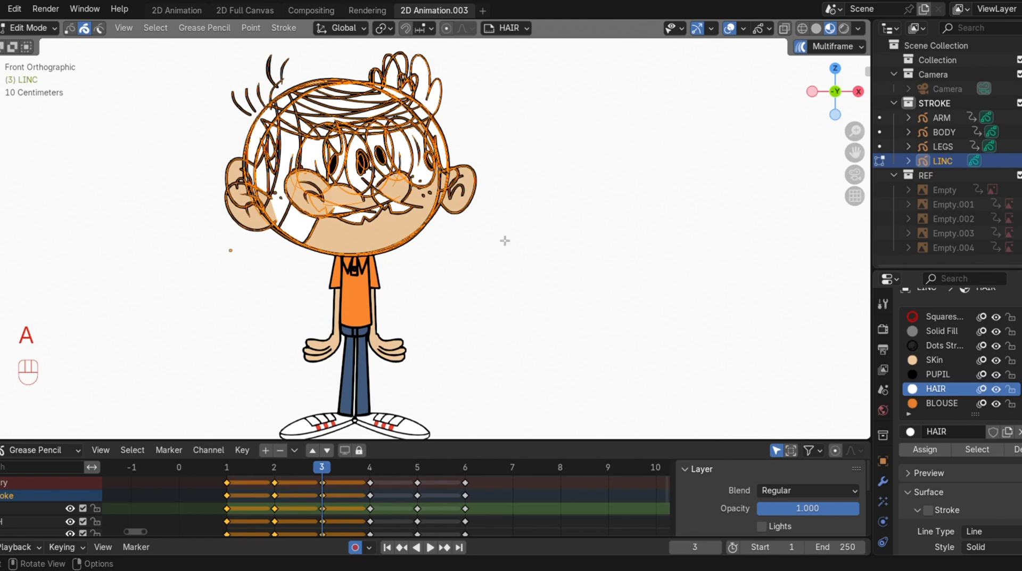
{"action": "key", "text": "a"}
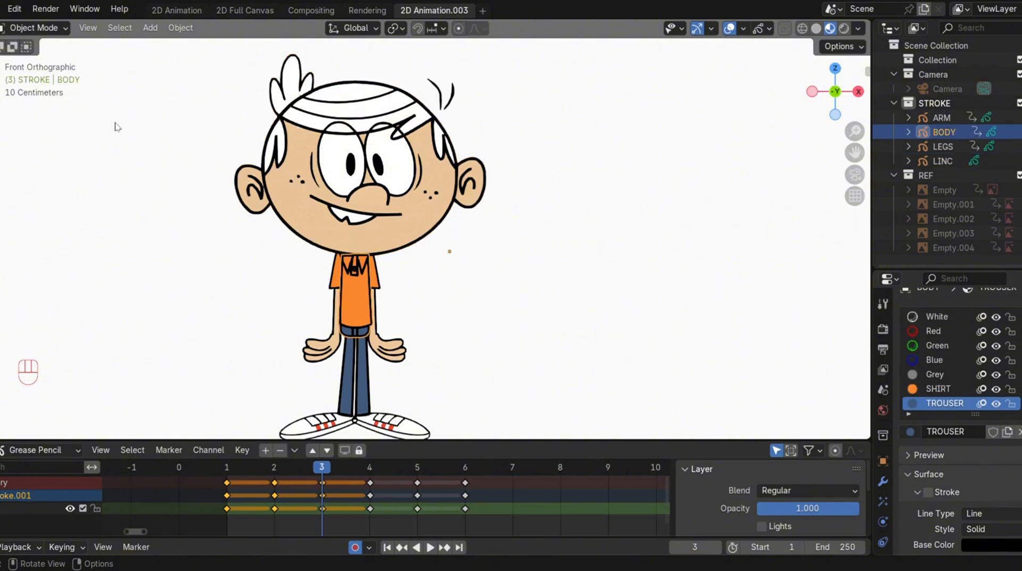
Put BODY in Edit Mode, then check the mirrored poses on frames 1, 4 and beyond.
{"action": "left_click", "coordinate": [34, 28]}
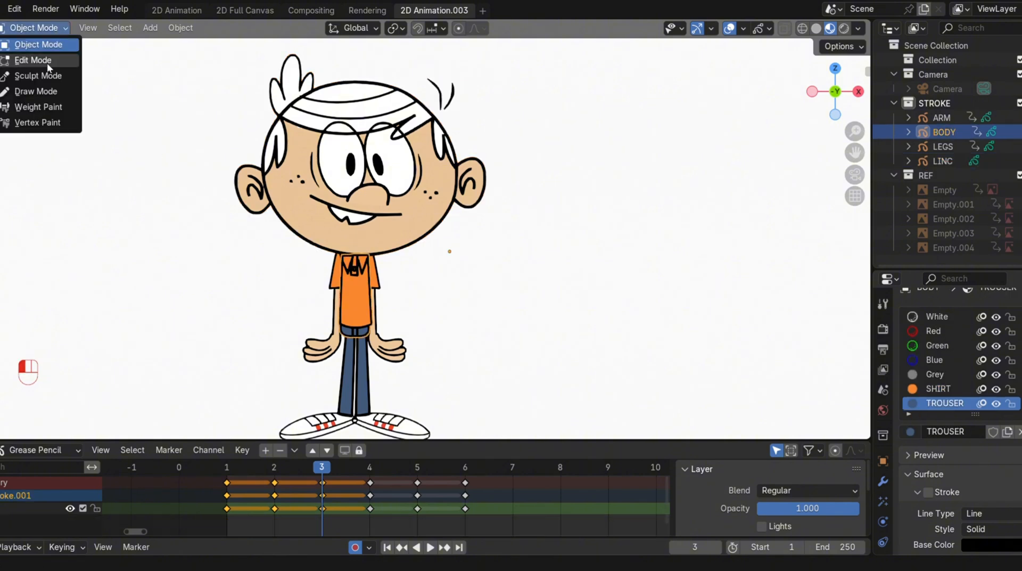
{"action": "left_click", "coordinate": [33, 60]}
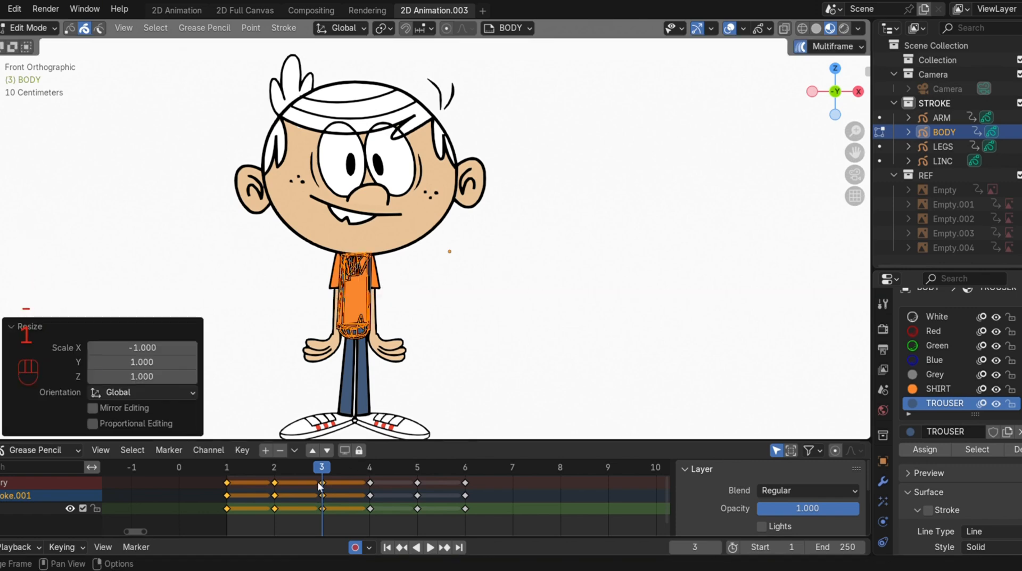
{"action": "left_click", "coordinate": [430, 547]}
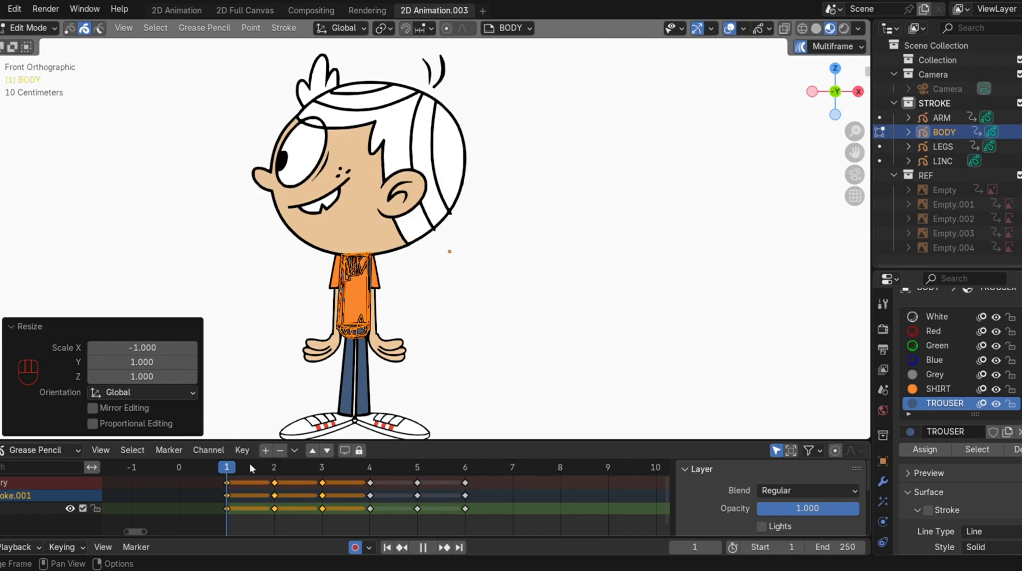
{"action": "left_click", "coordinate": [369, 467]}
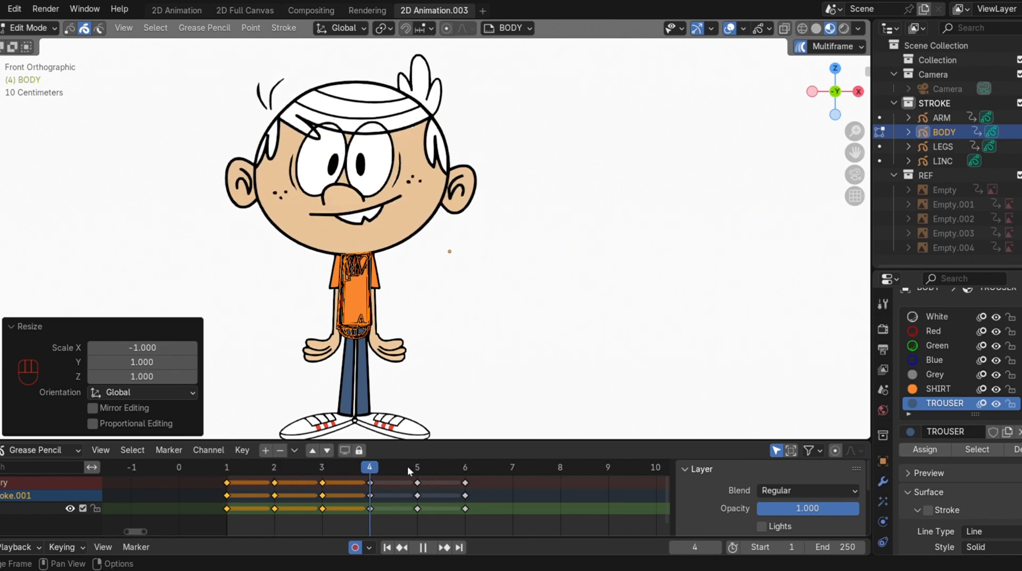
{"action": "left_click", "coordinate": [417, 466]}
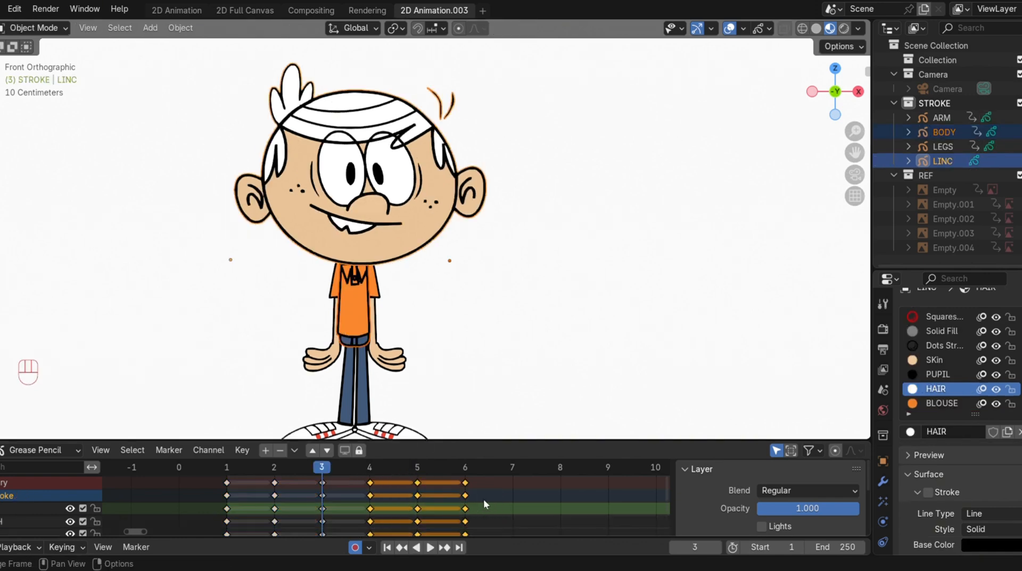
Shift the LINC head keyframes one frame earlier and check frames 4 and 5.
{"action": "key", "text": "g"}
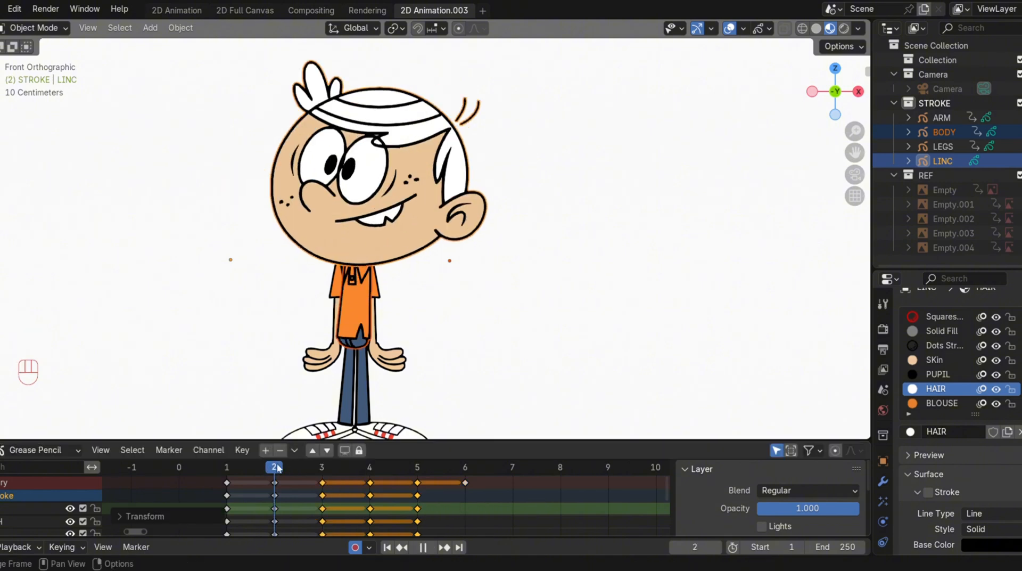
{"action": "left_click", "coordinate": [369, 467]}
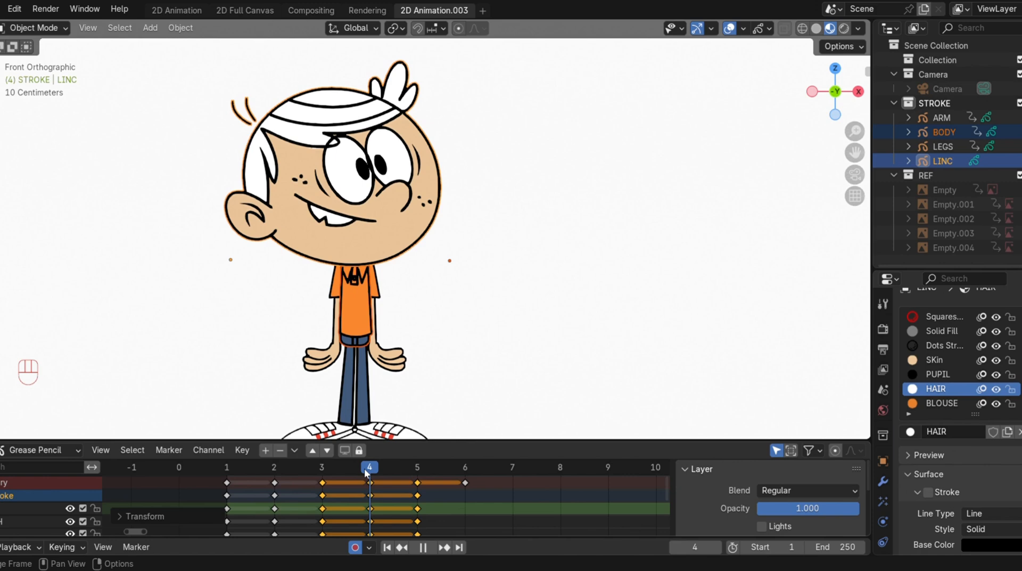
{"action": "left_click", "coordinate": [417, 466]}
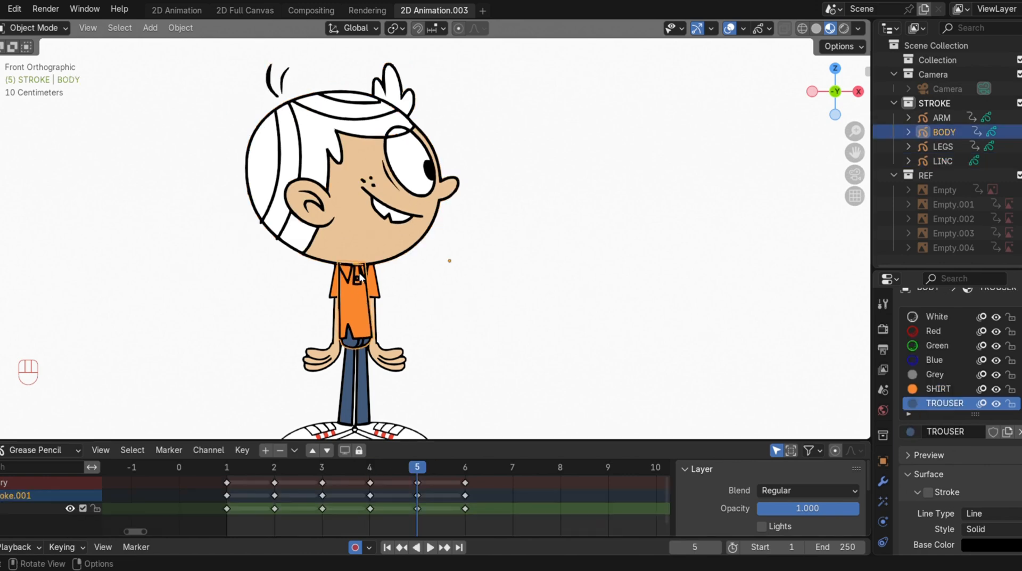